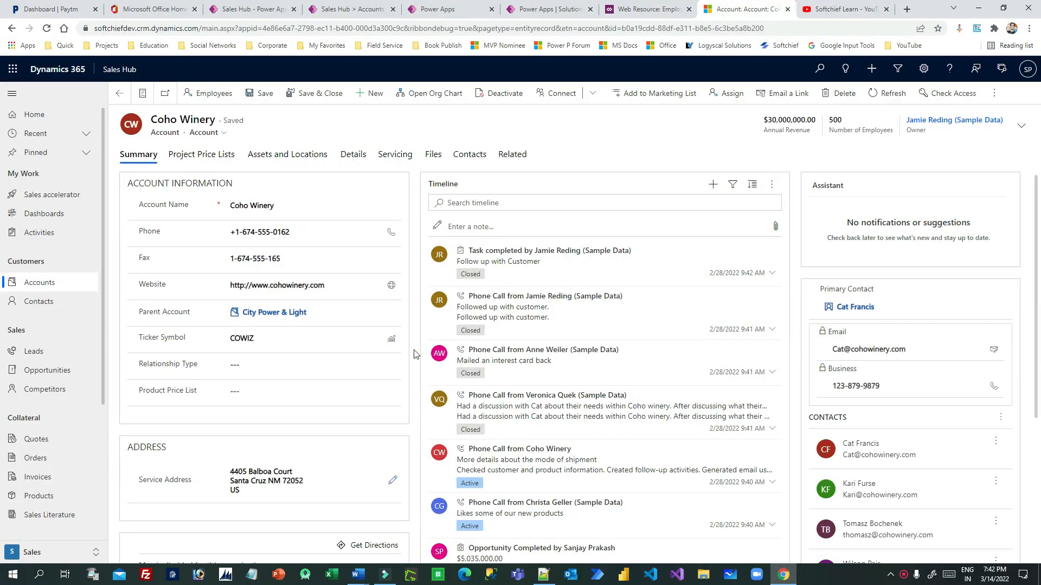
mouse_move(529, 189)
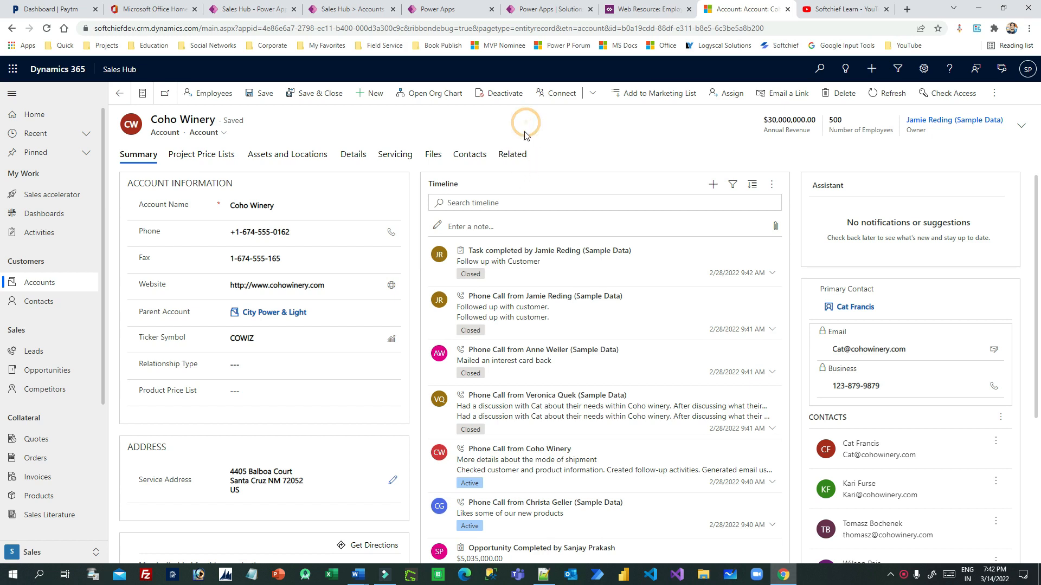
mouse_move(213, 93)
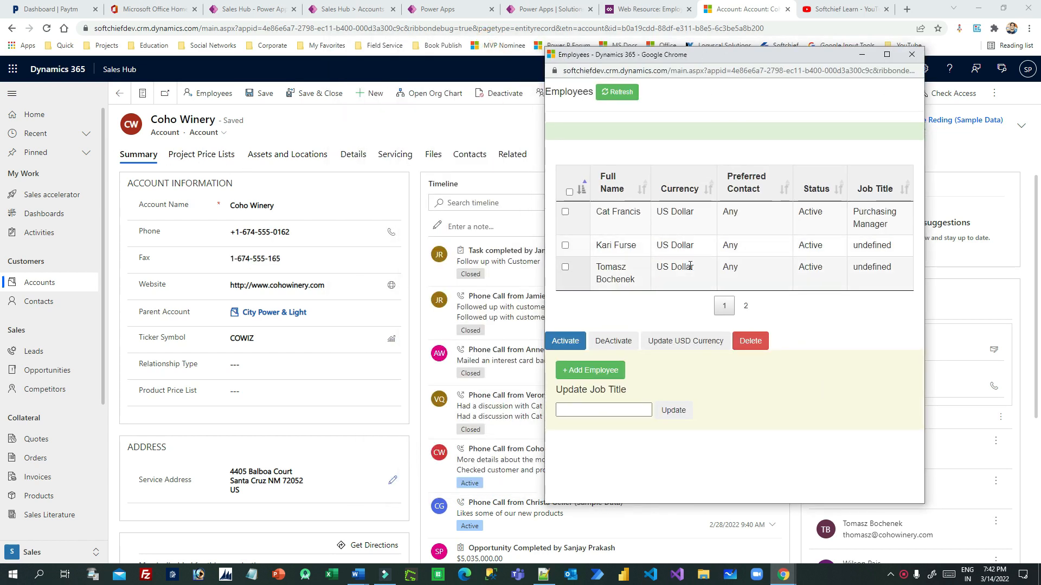
left_click(745, 306)
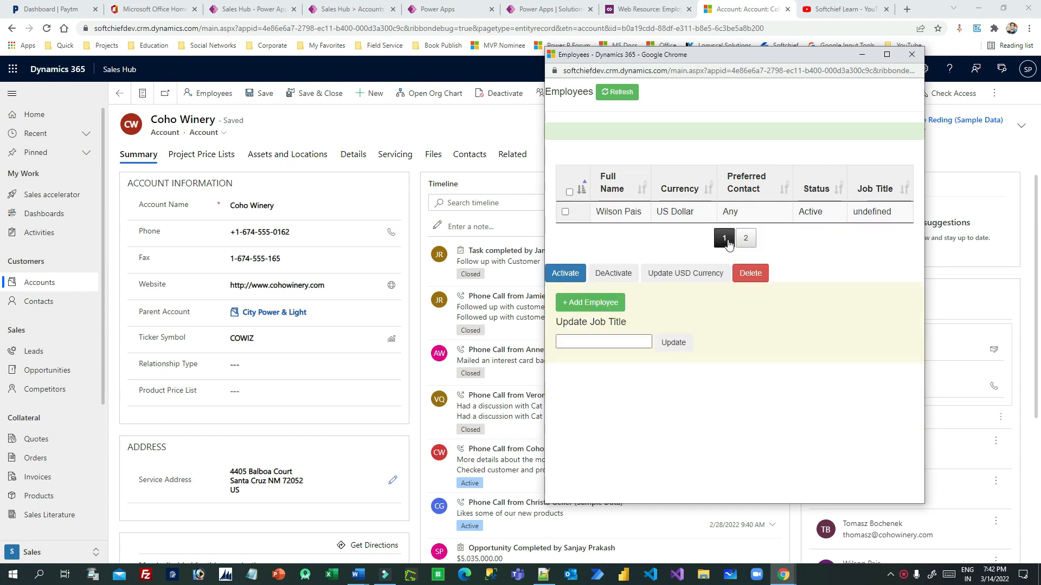
left_click(723, 238)
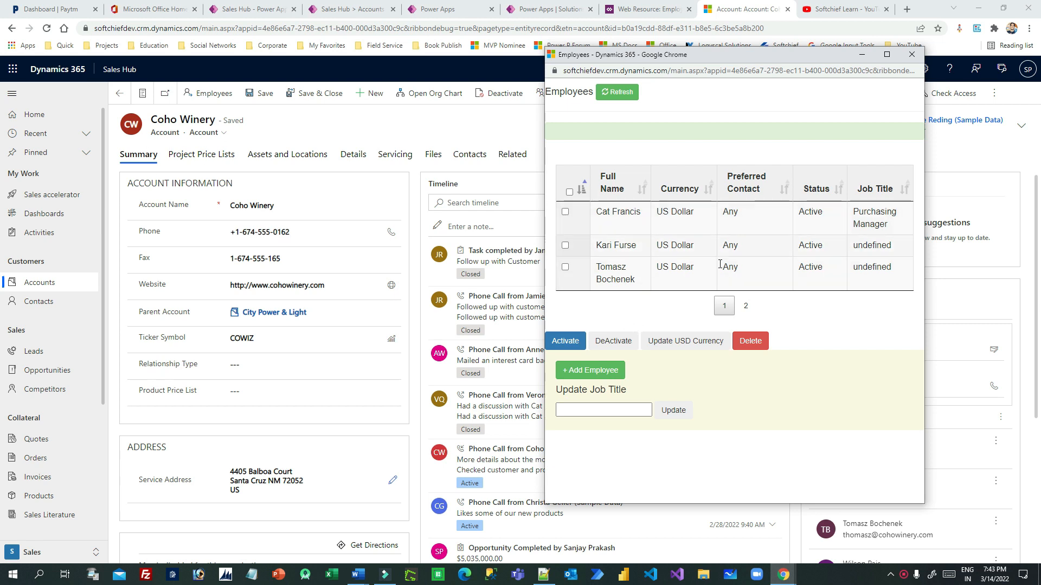
left_click(312, 205)
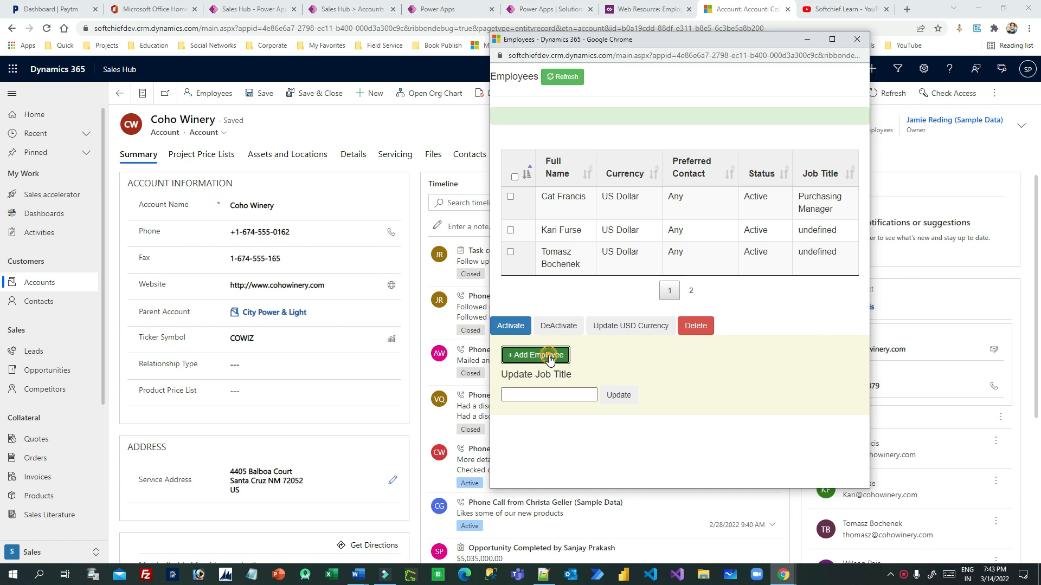
left_click(535, 356)
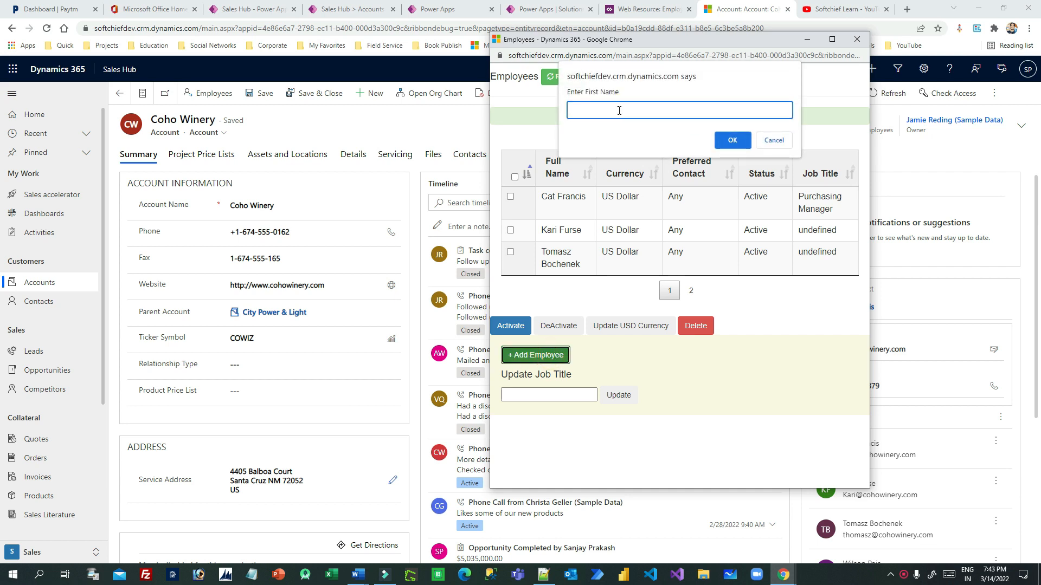
type("Rakesh")
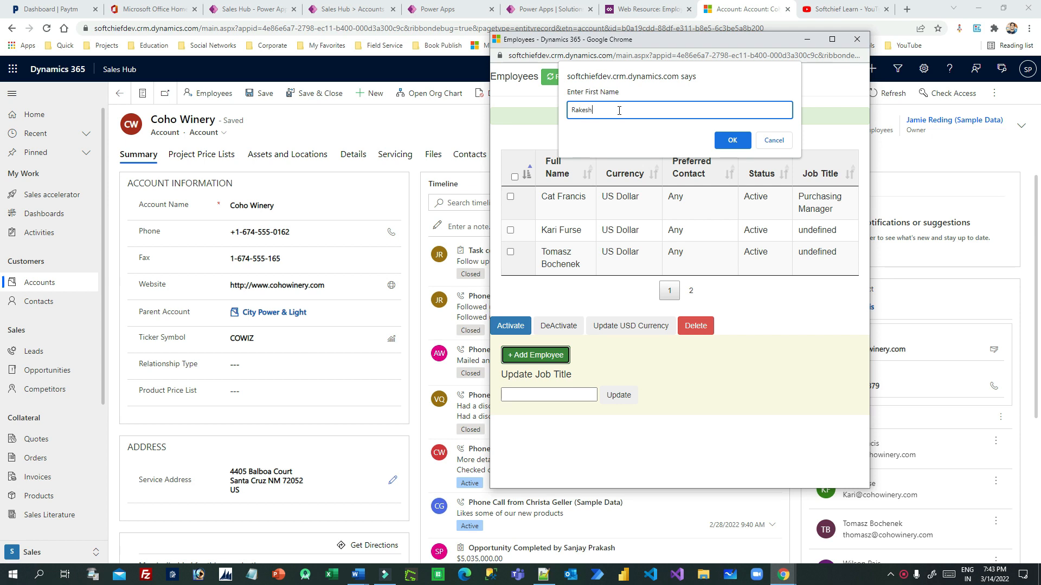
left_click(731, 140)
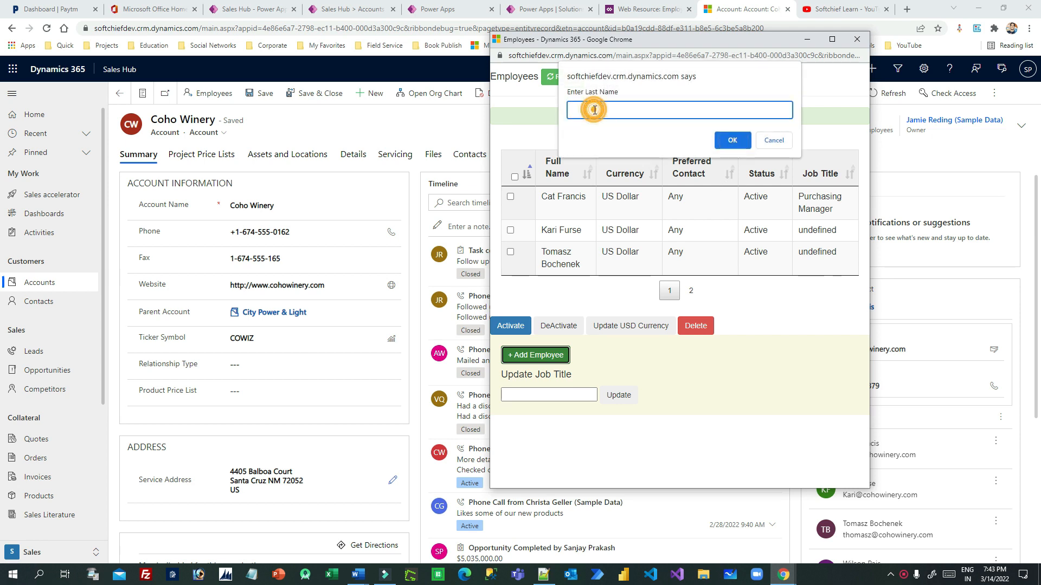
type("Kuim")
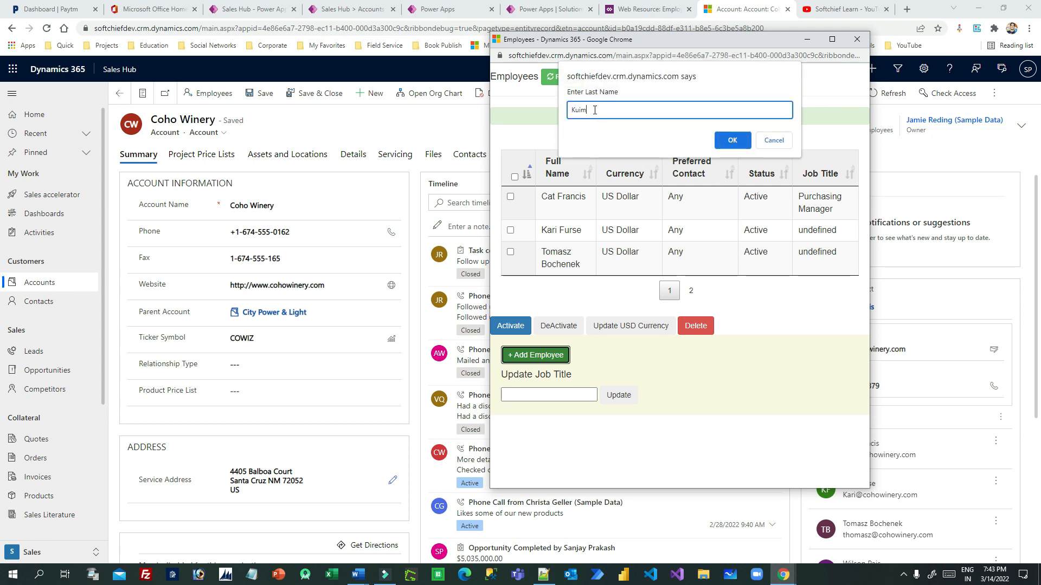
type("ar")
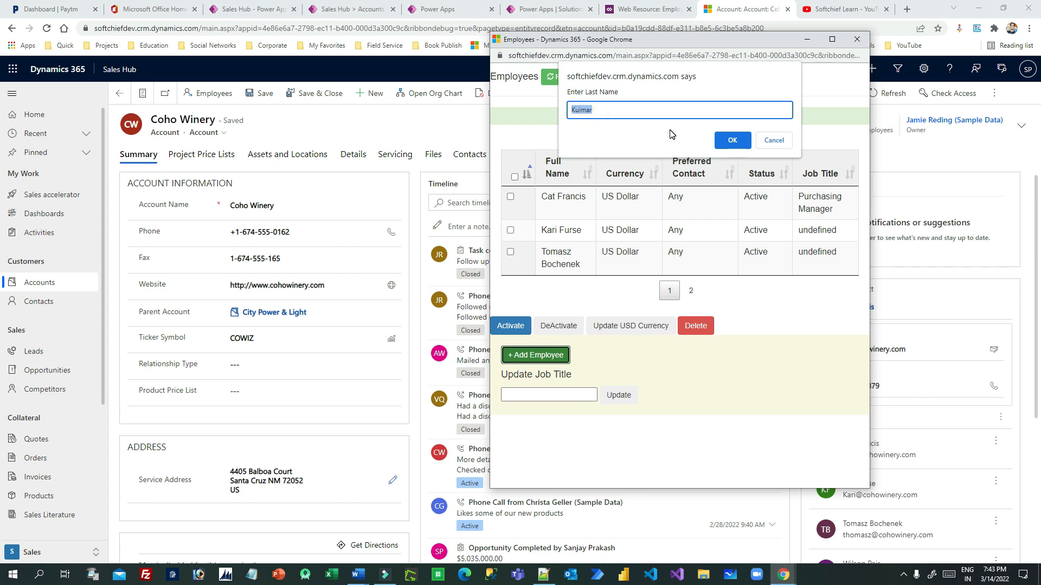
left_click(731, 140)
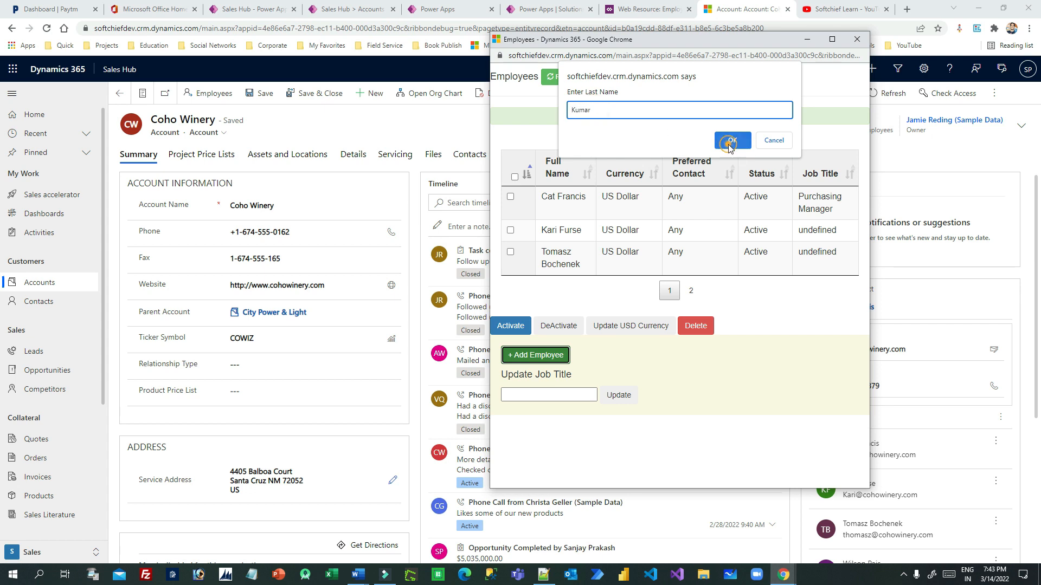
left_click(732, 140)
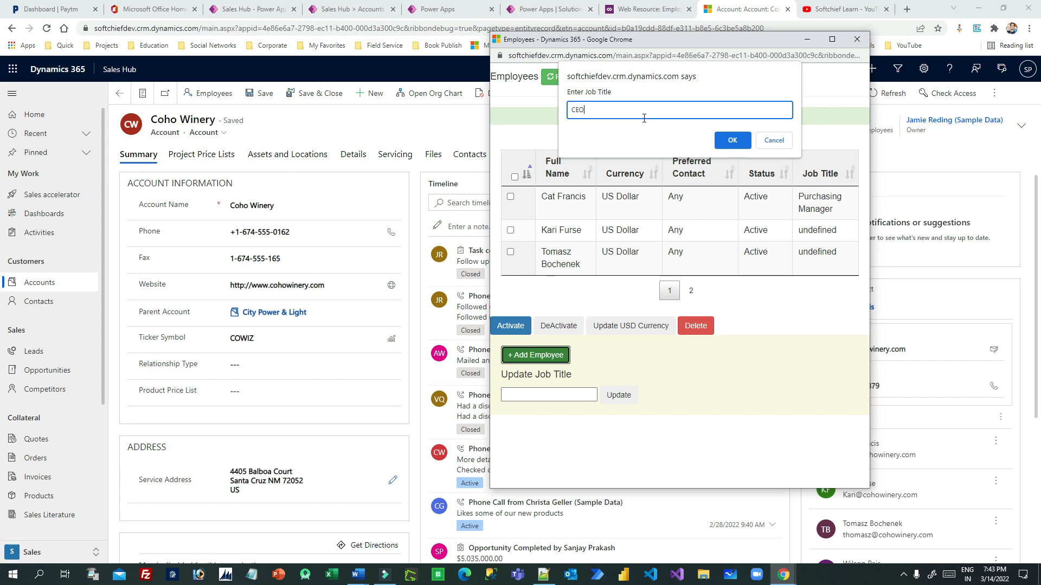
left_click(731, 140)
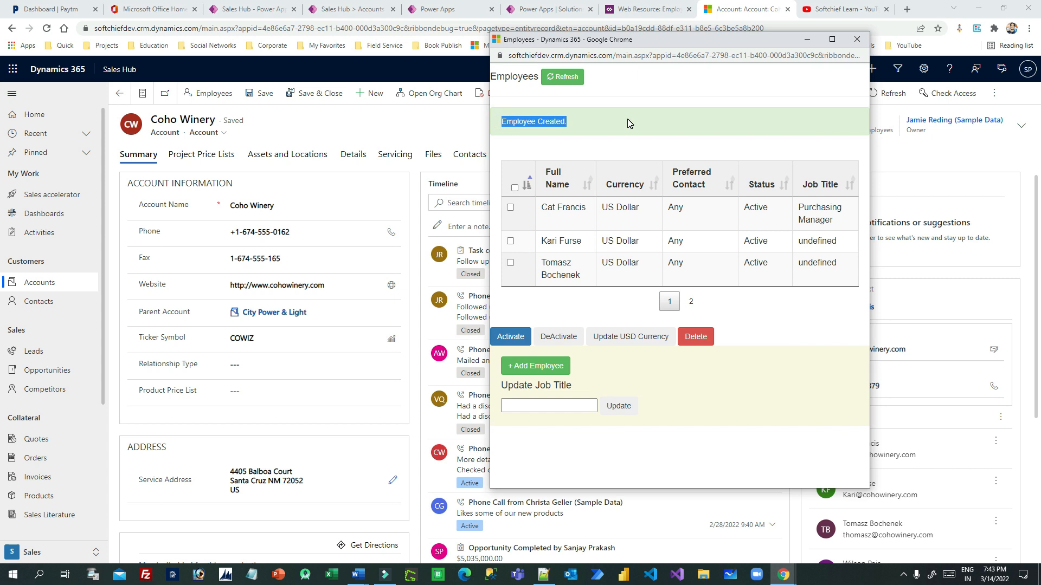
mouse_move(506, 135)
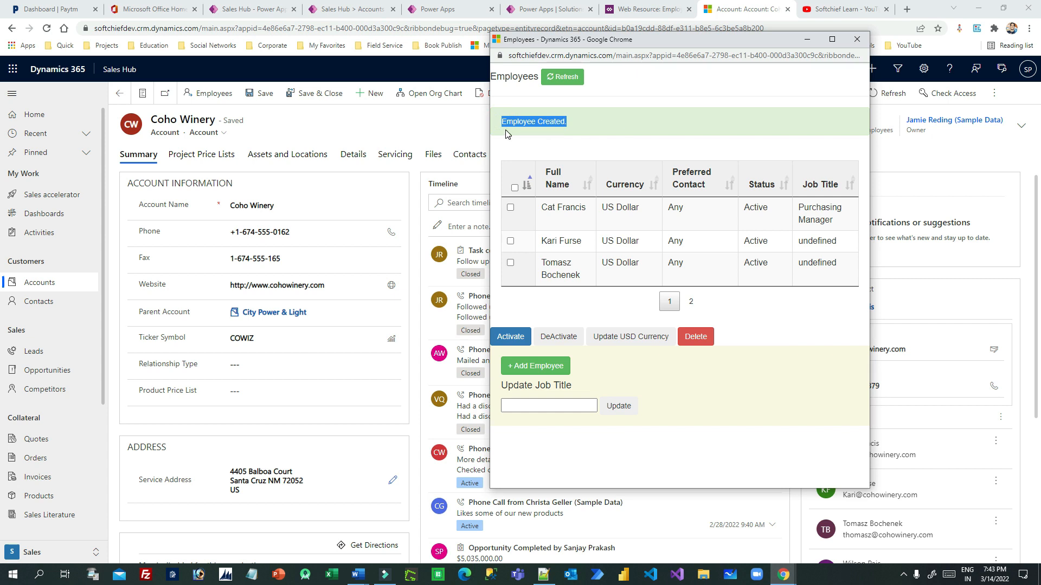
left_click(690, 300)
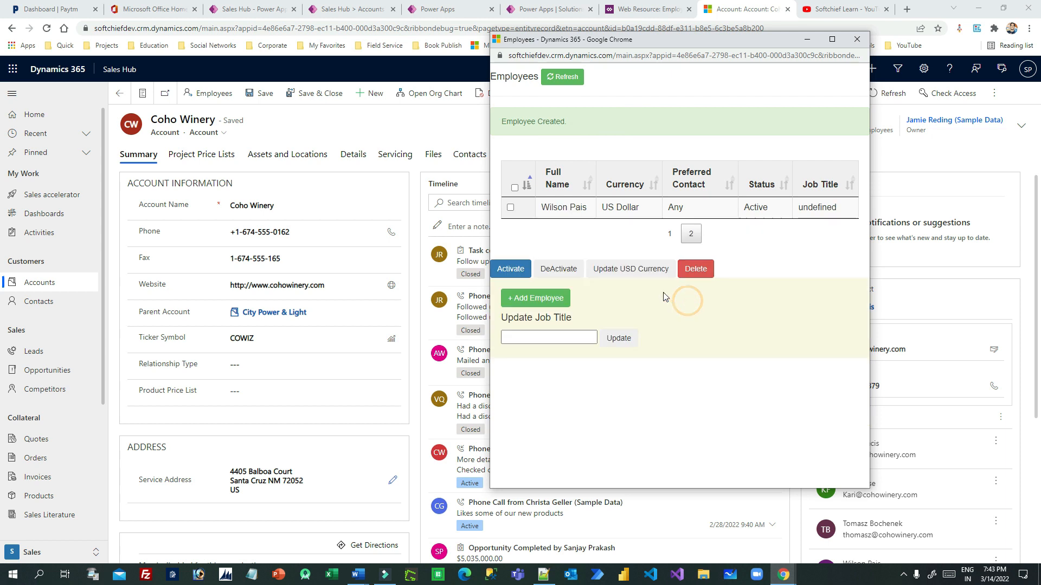
left_click(669, 233)
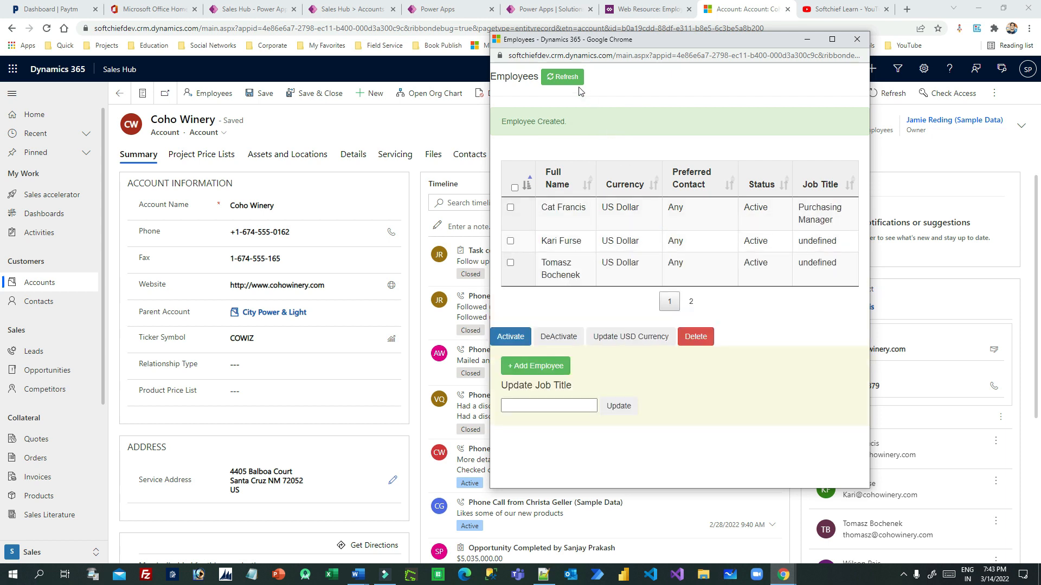
left_click(562, 77)
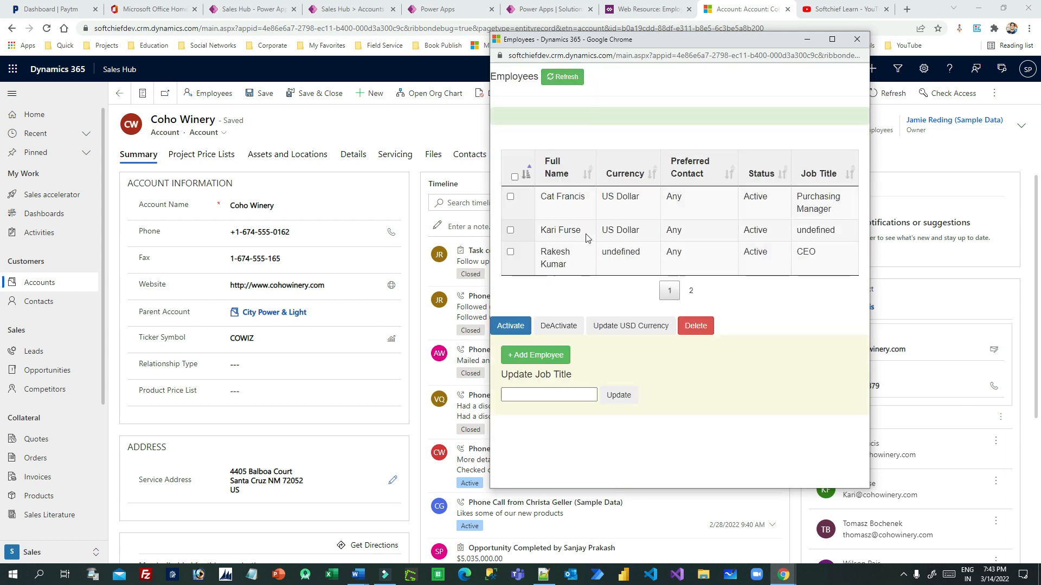
left_click(554, 257)
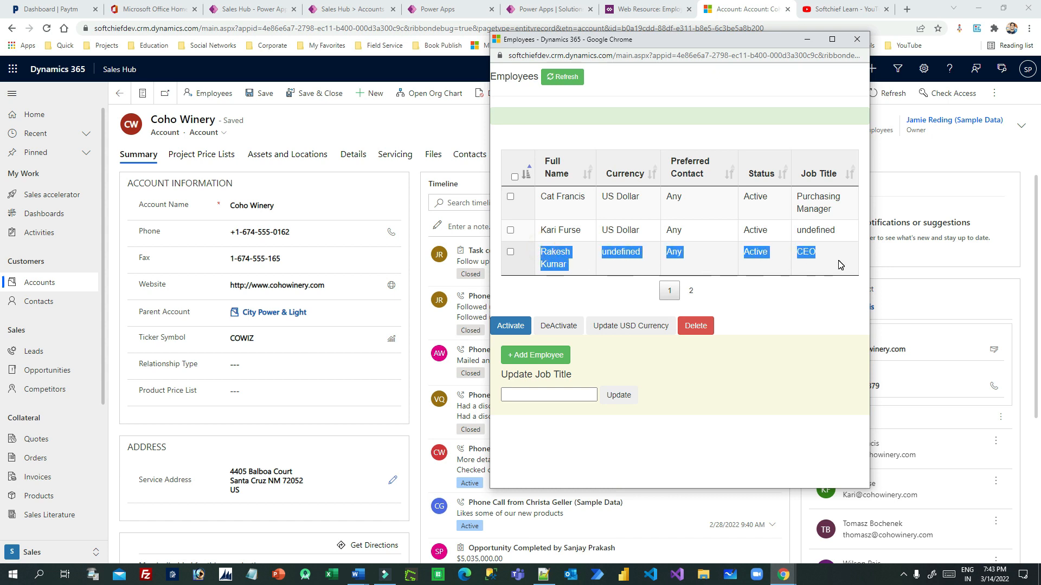
mouse_move(354, 152)
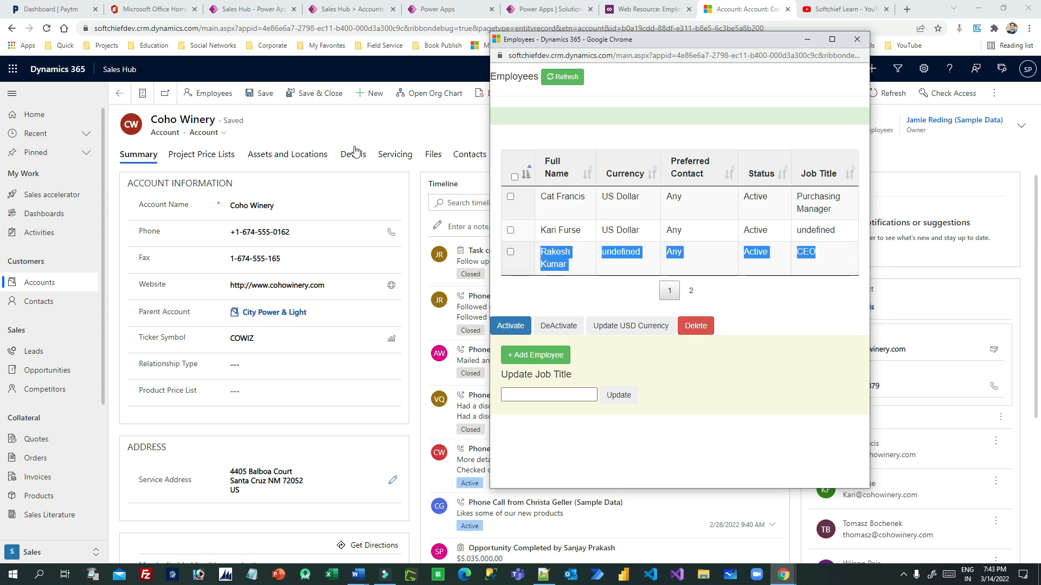
- Check Coho Winery's related contacts for Rakesh Kumar among five, returning to the pop-up
left_click(470, 154)
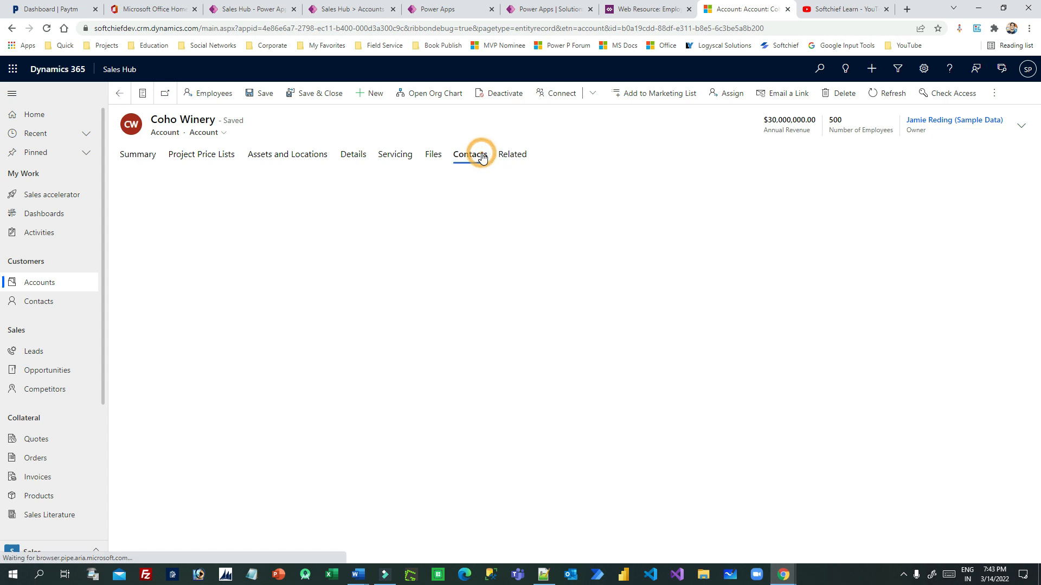
left_click(469, 154)
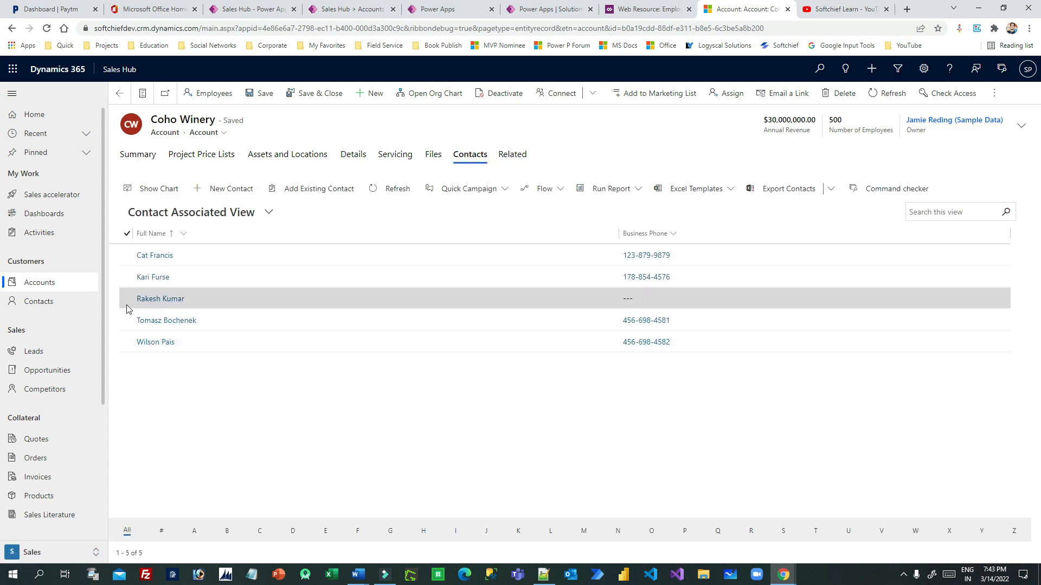
mouse_move(218, 310)
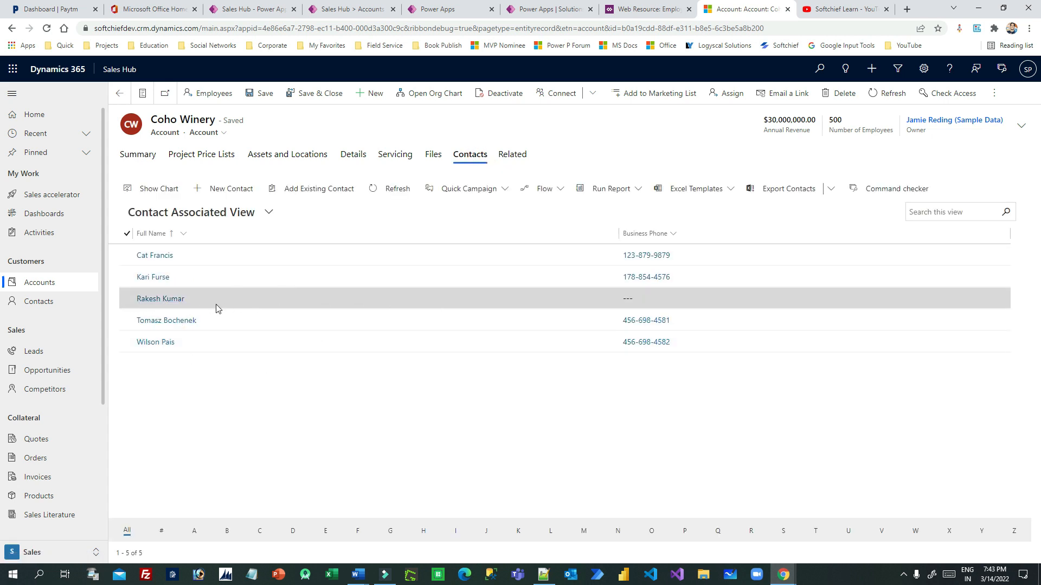
mouse_move(781, 502)
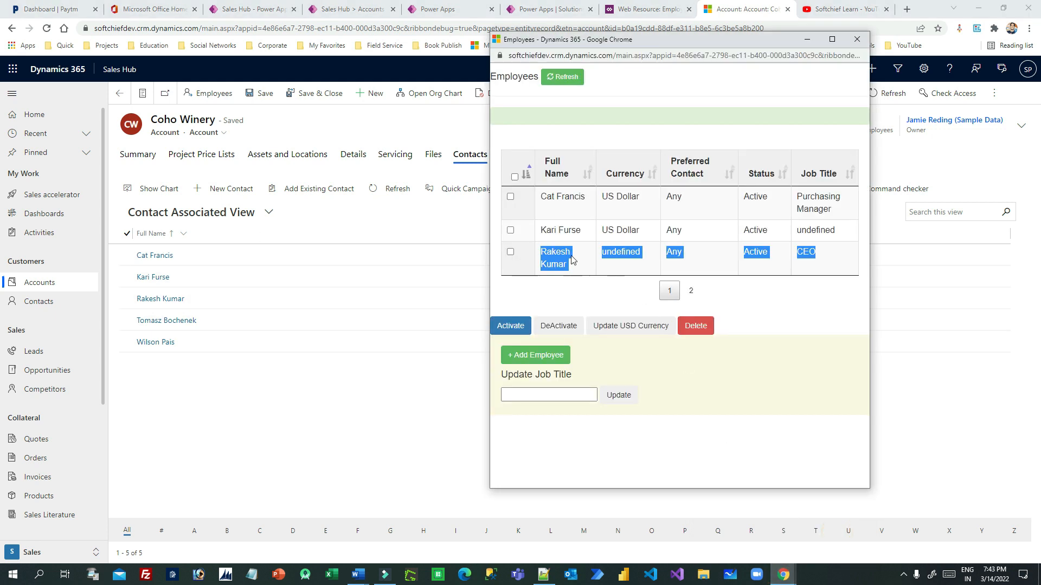
mouse_move(730, 213)
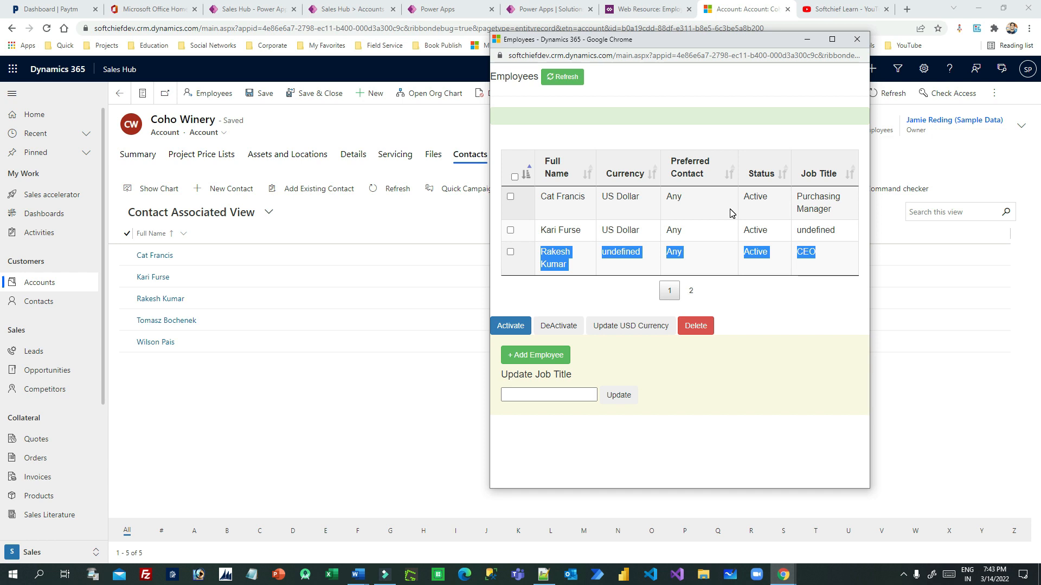
mouse_move(535, 356)
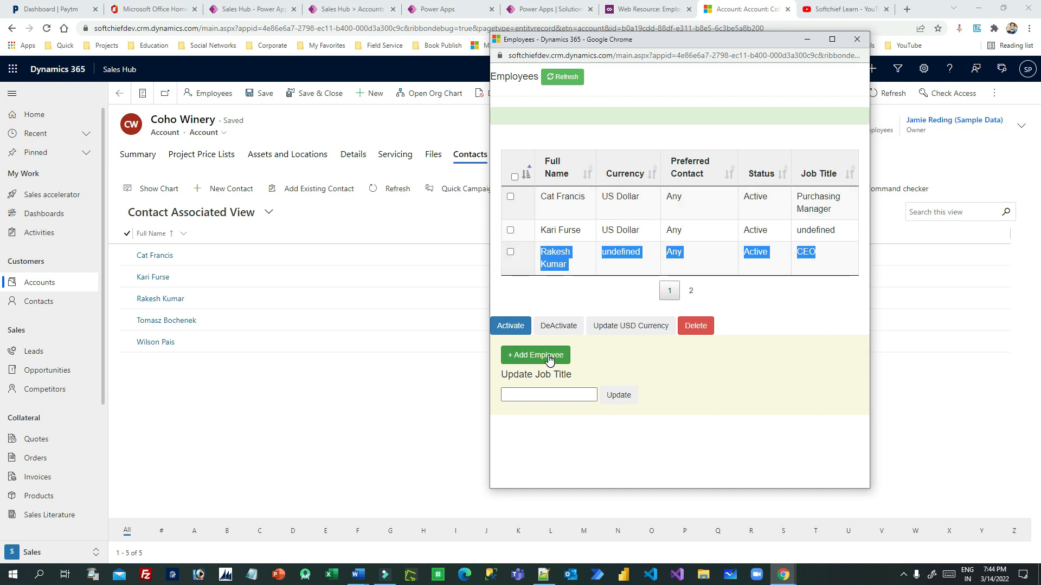
left_click(535, 355)
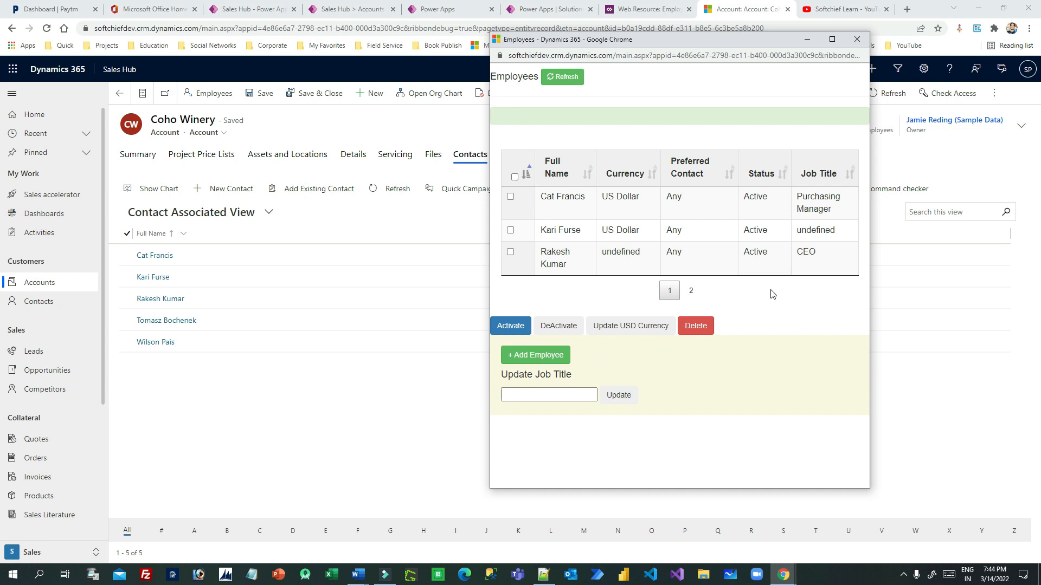
double_click(805, 251)
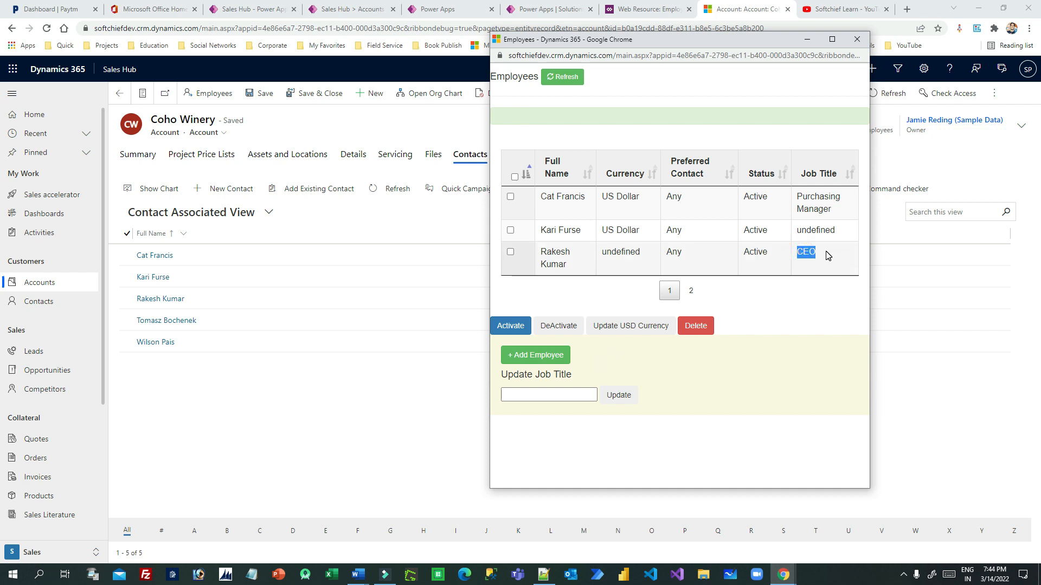
left_click(549, 394)
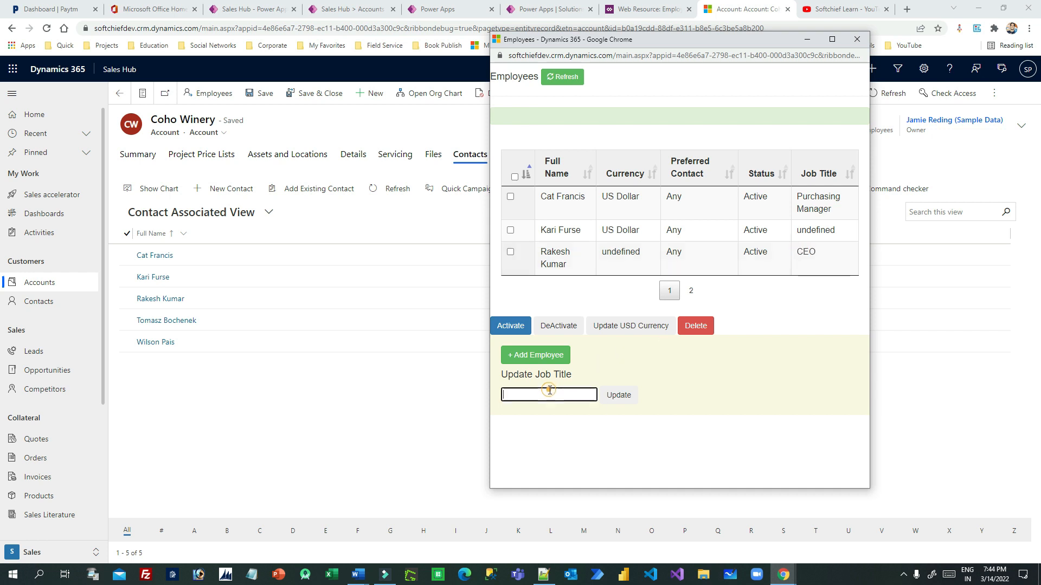
type("CRM Consulant")
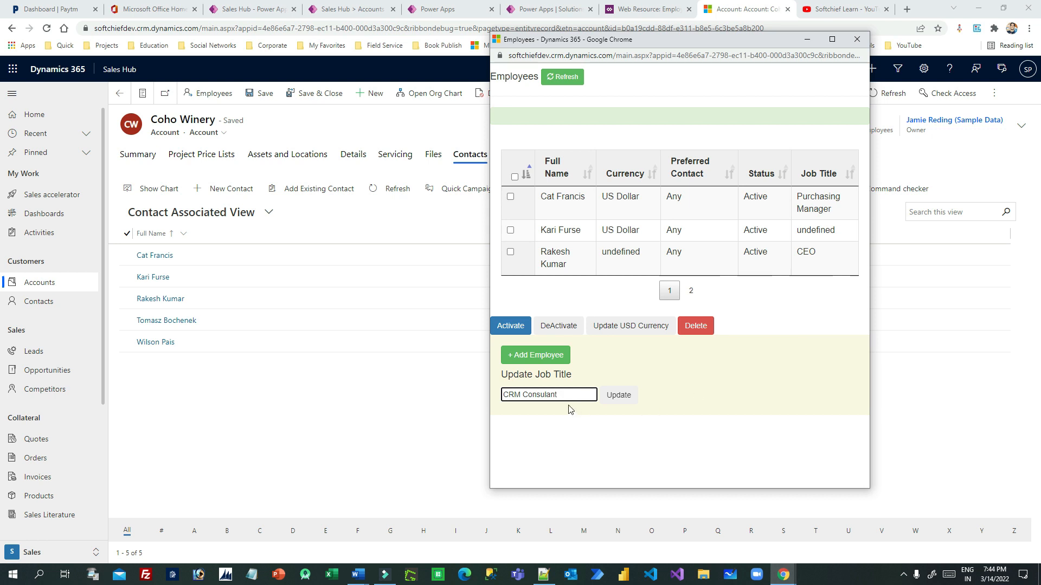
left_click(548, 395)
type("t")
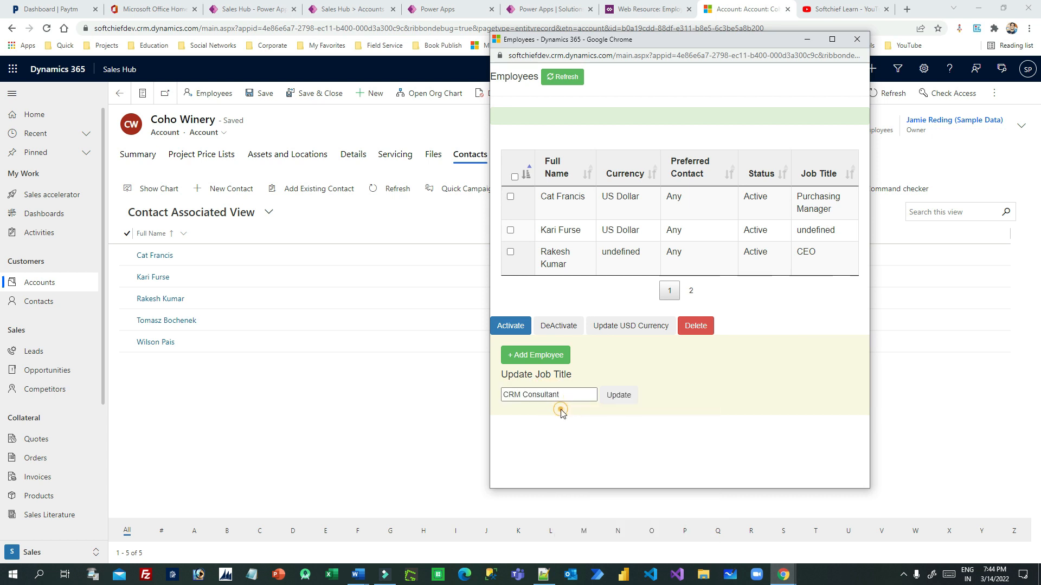
left_click(510, 255)
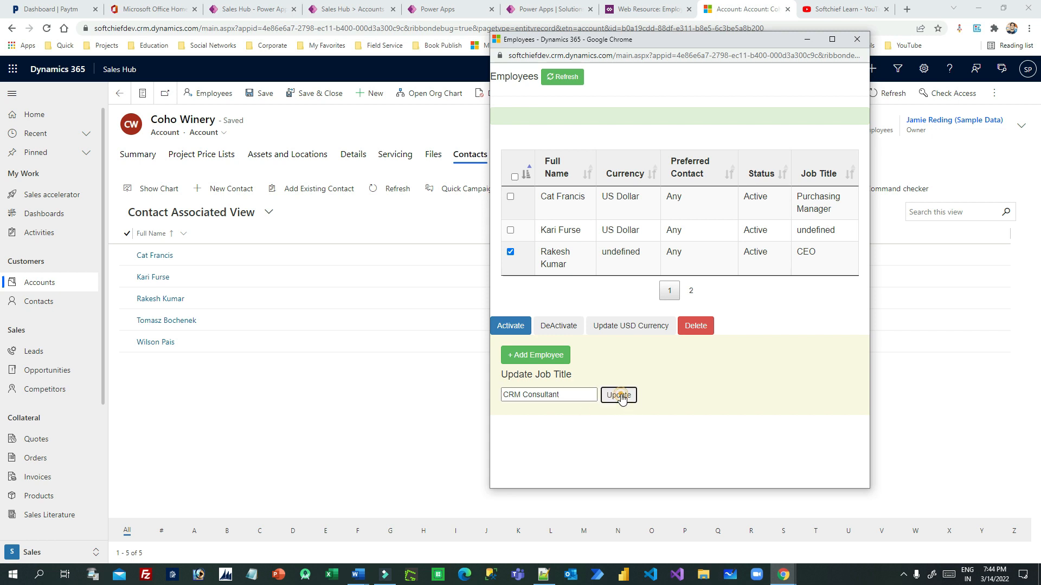
left_click(617, 395)
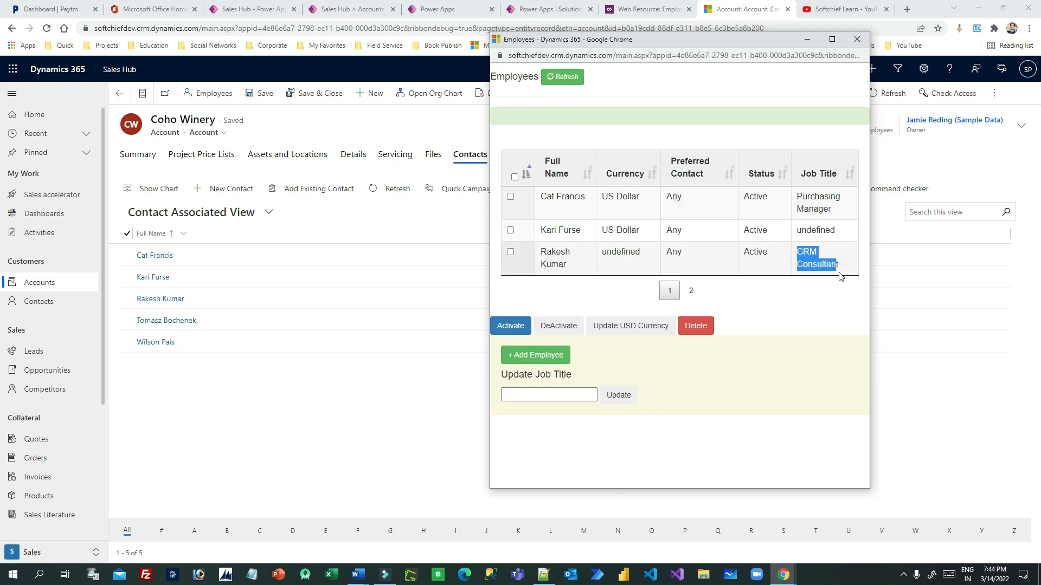
mouse_move(706, 263)
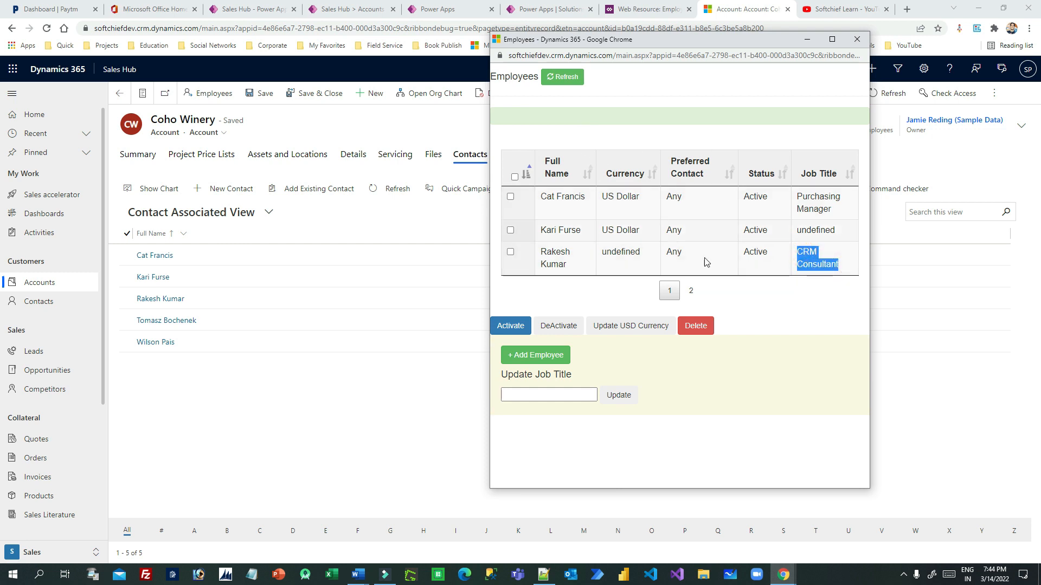
mouse_move(535, 354)
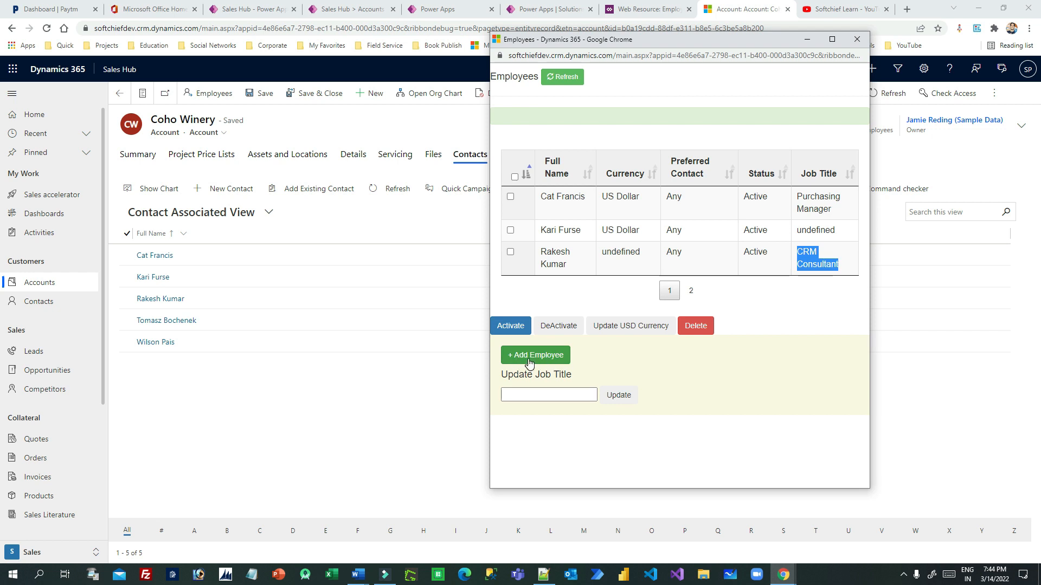
left_click(548, 394)
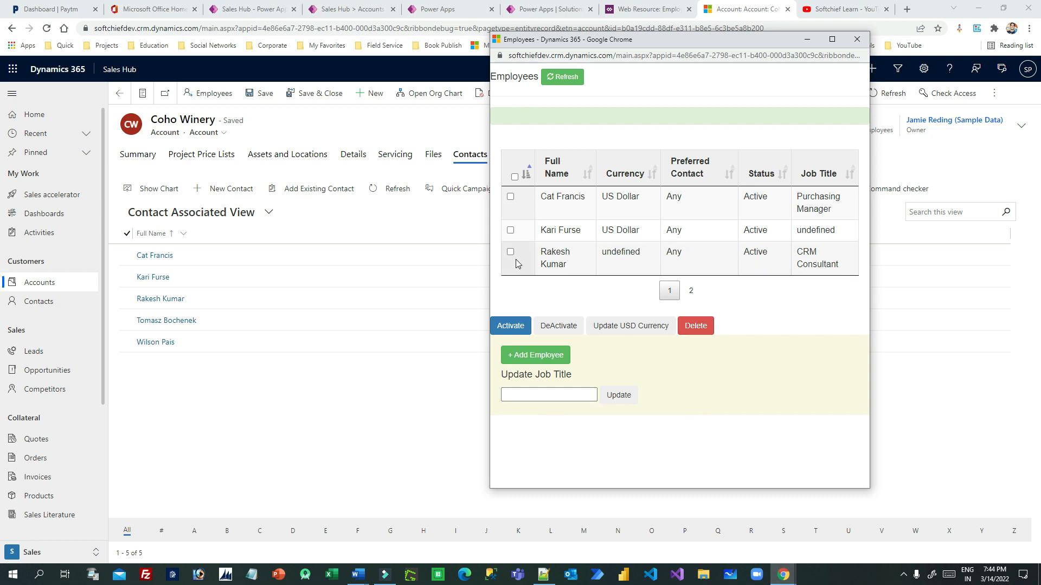
left_click(511, 252)
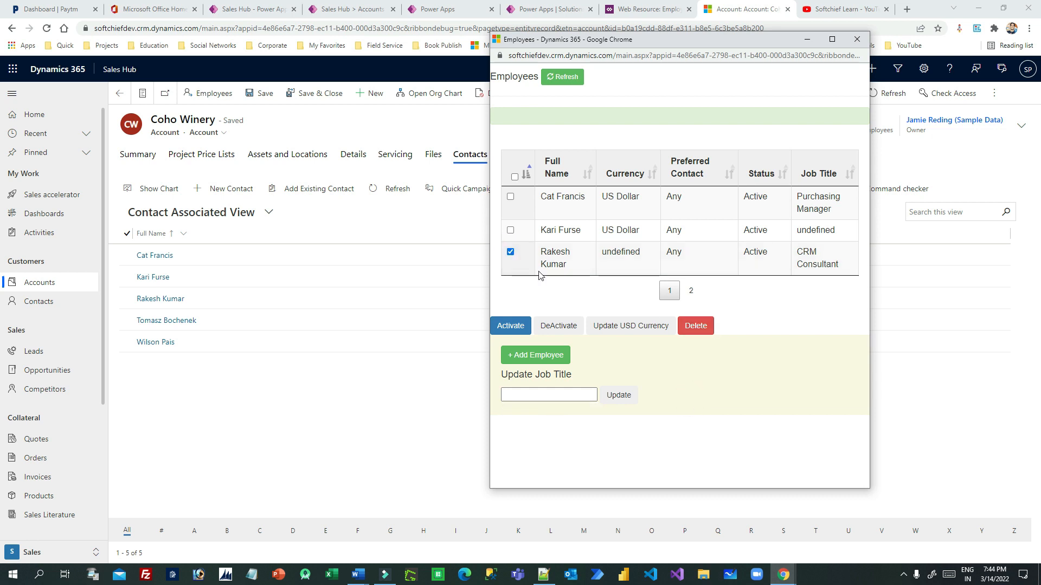
left_click(510, 231)
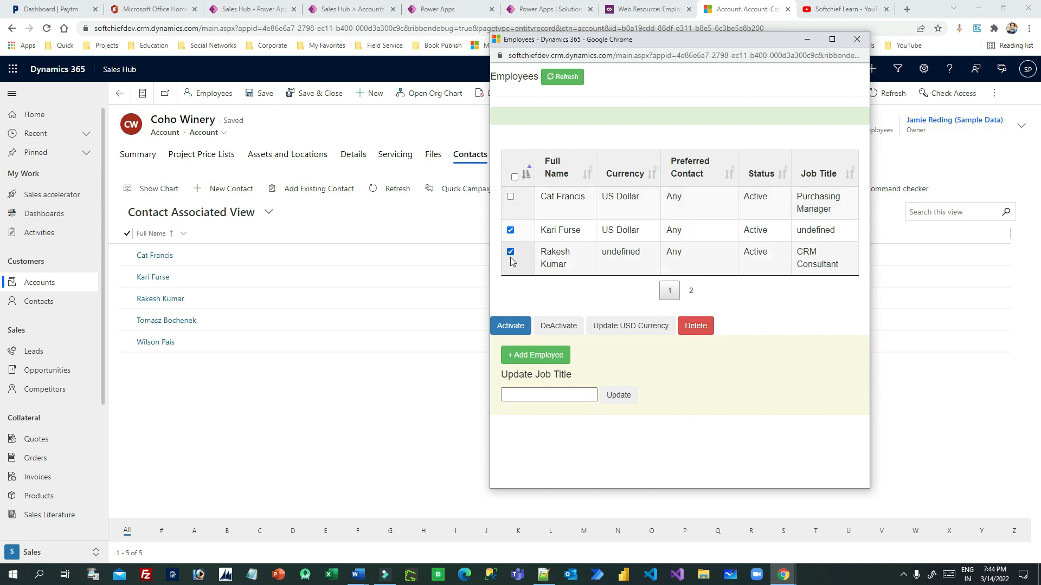
left_click(510, 230)
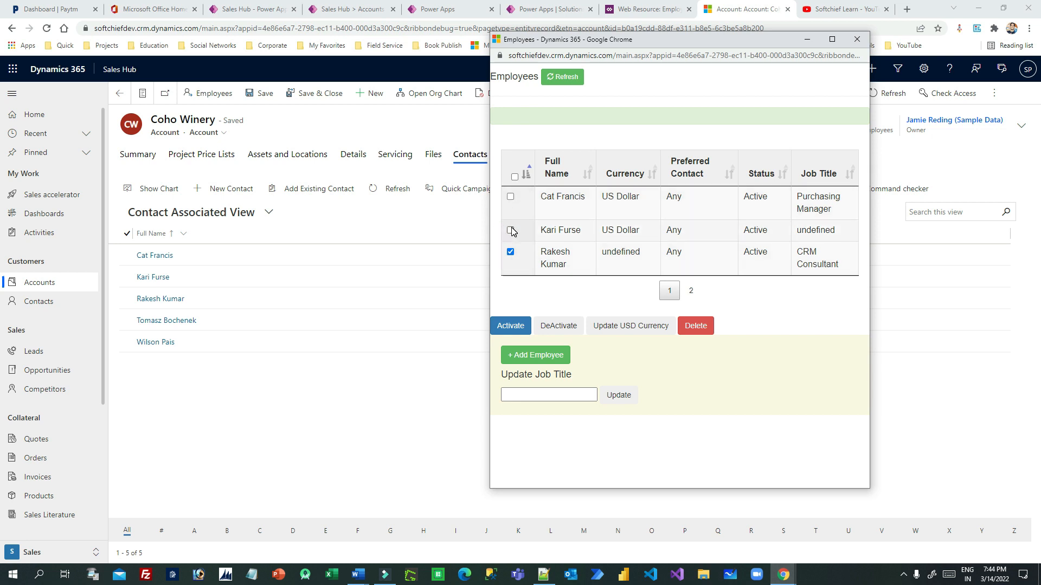
left_click(510, 230)
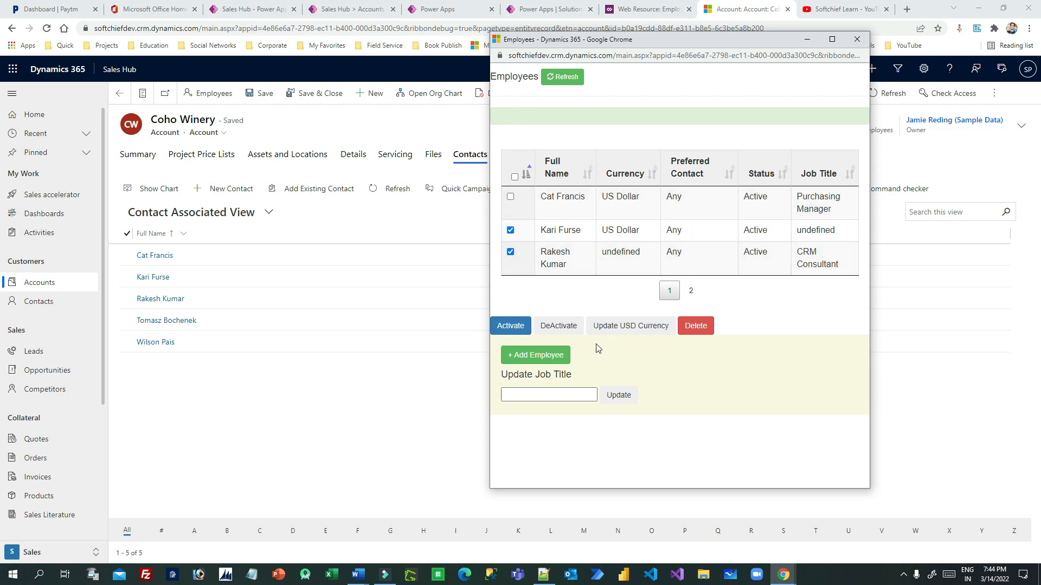
left_click(509, 230)
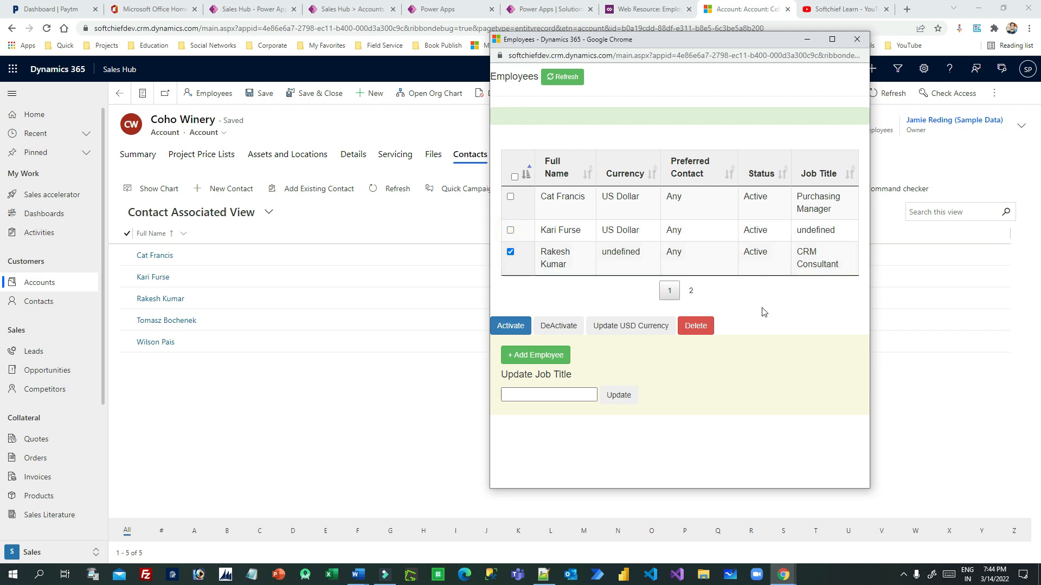
left_click(695, 325)
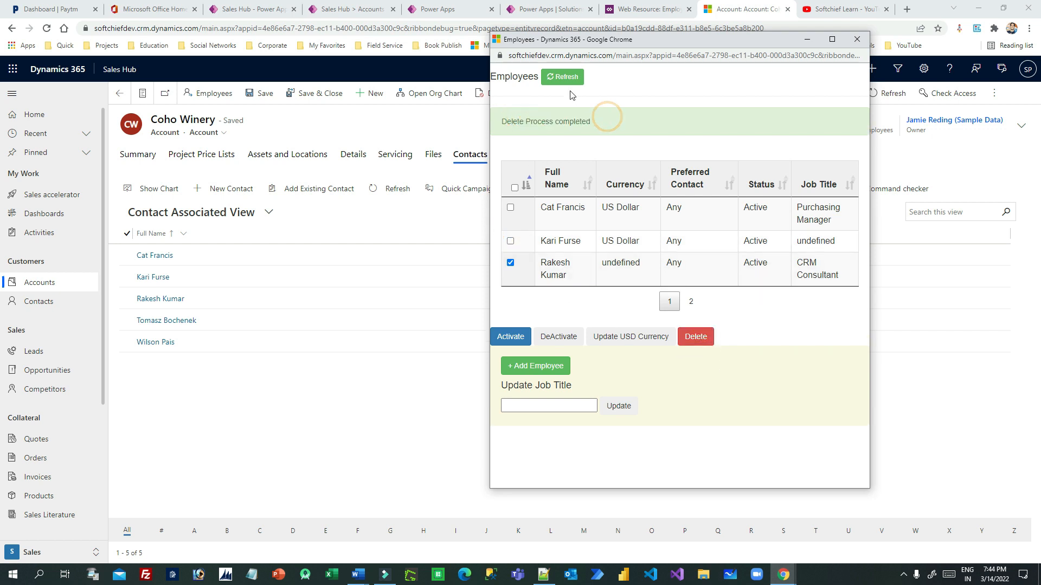
left_click(695, 336)
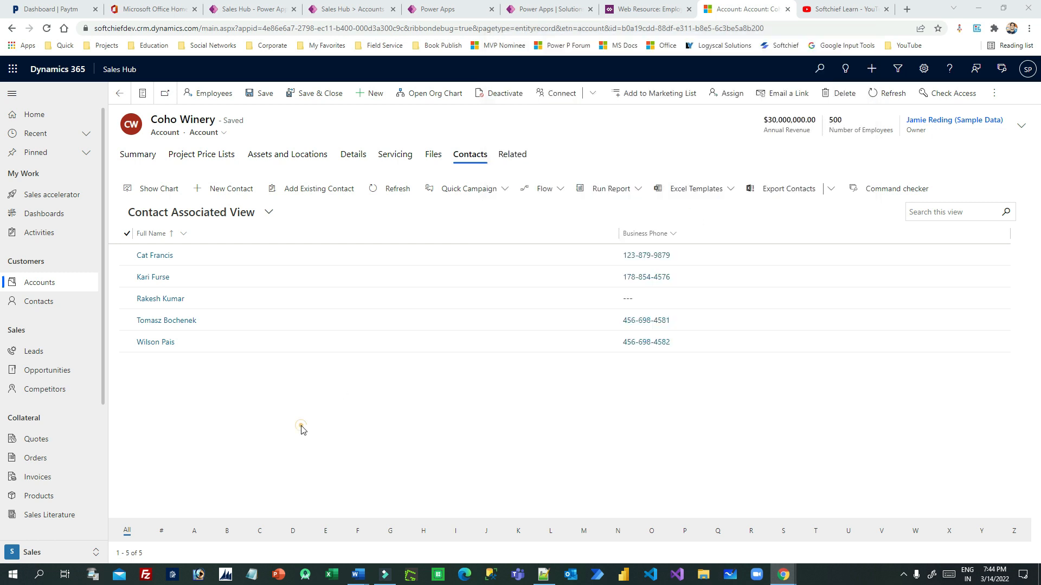
- Refresh Coho Winery's contacts to show four, then reopen Employees on page 1
left_click(390, 189)
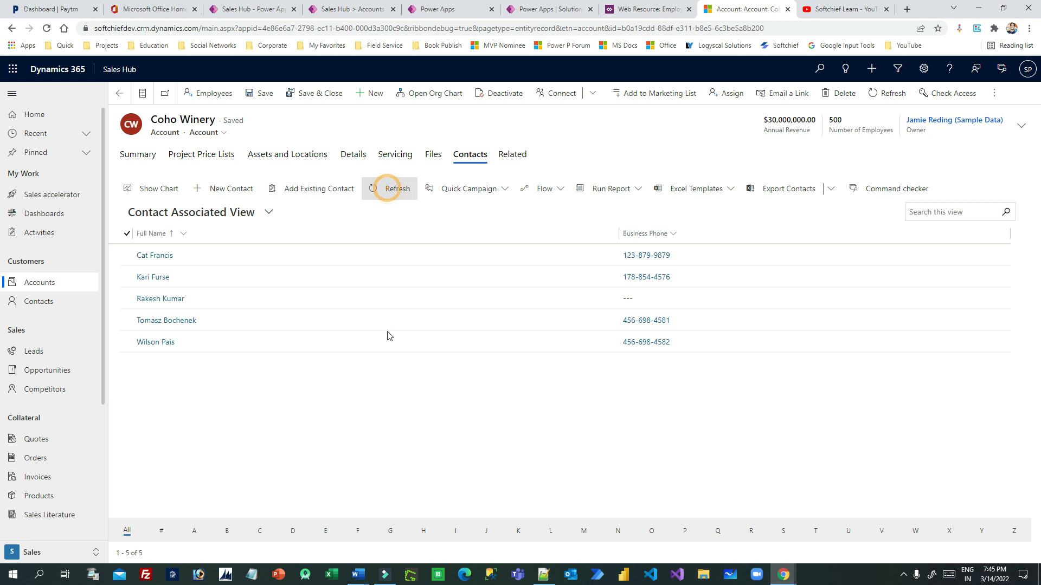
left_click(396, 189)
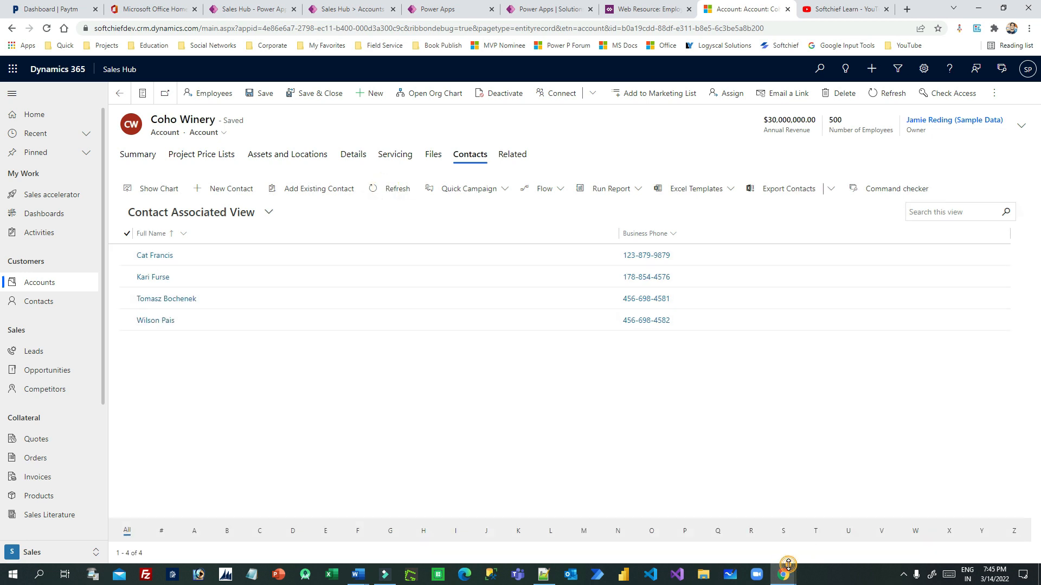
left_click(213, 93)
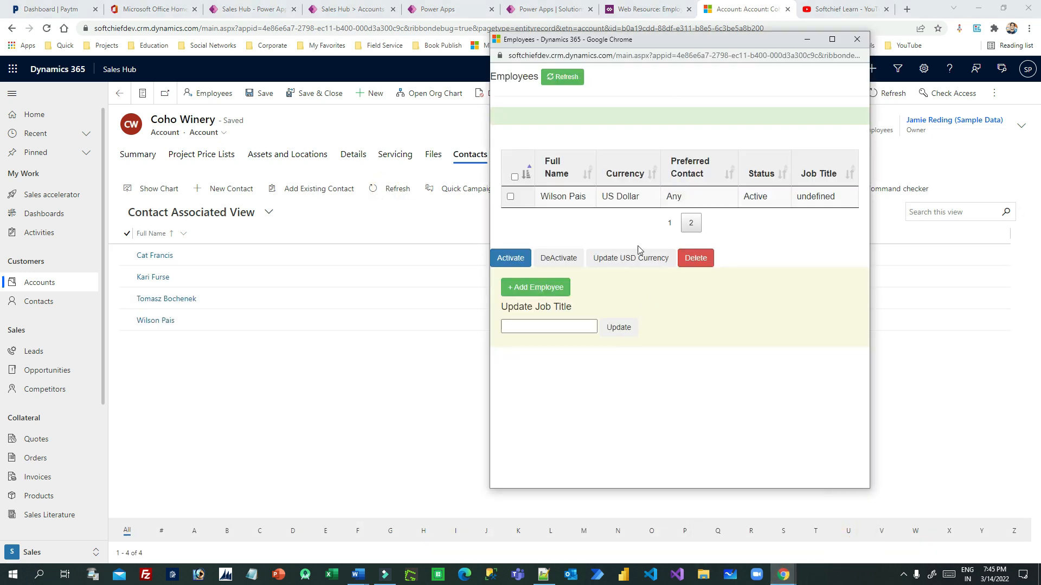
left_click(669, 222)
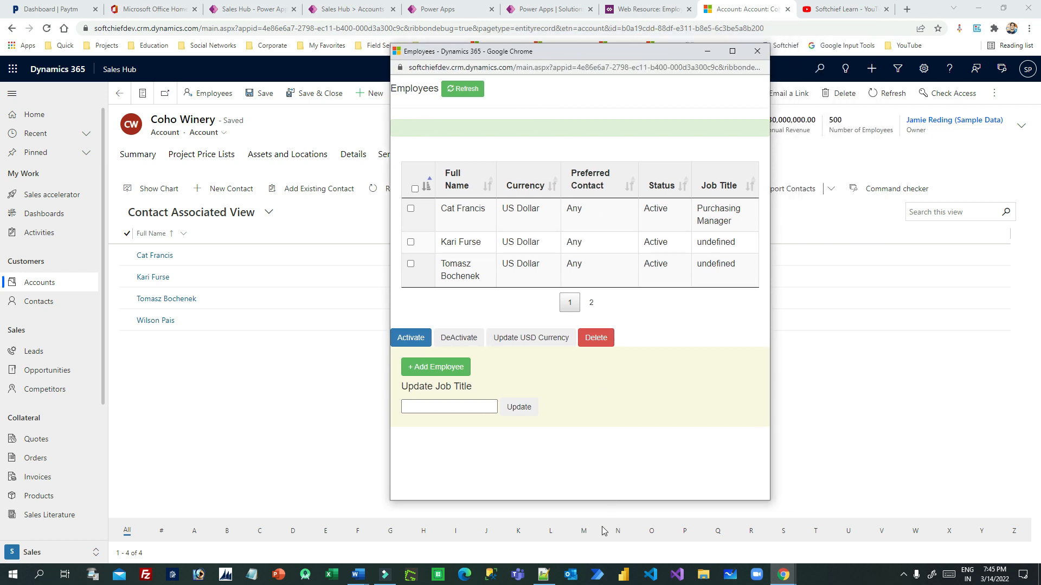
mouse_move(695, 122)
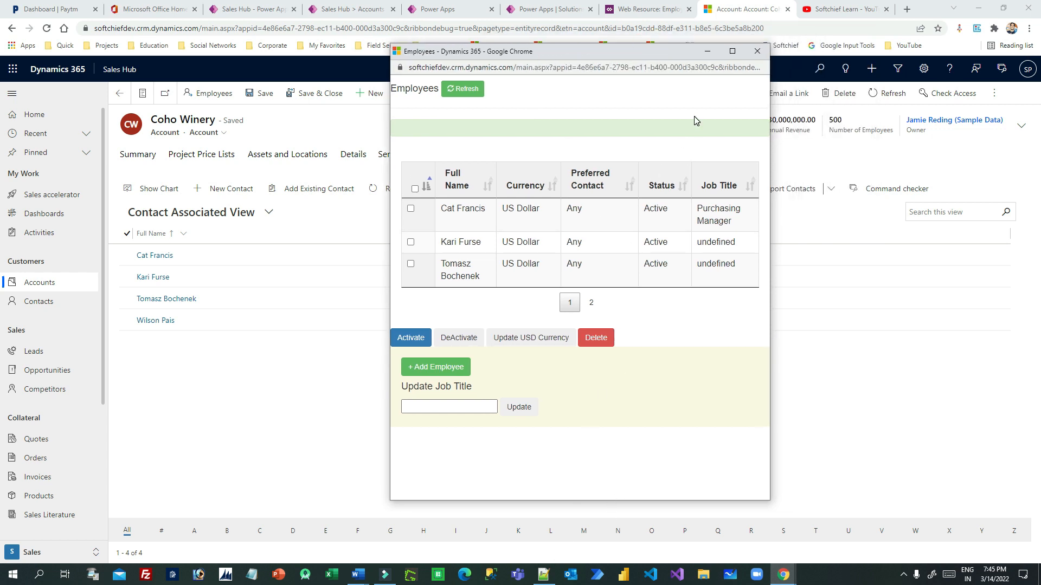
mouse_move(673, 324)
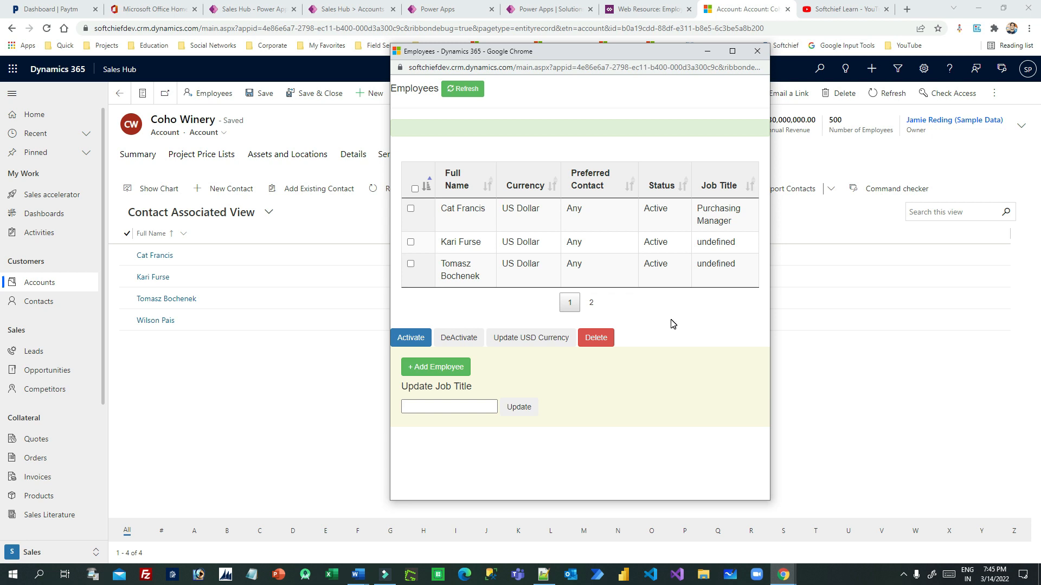
left_click(843, 9)
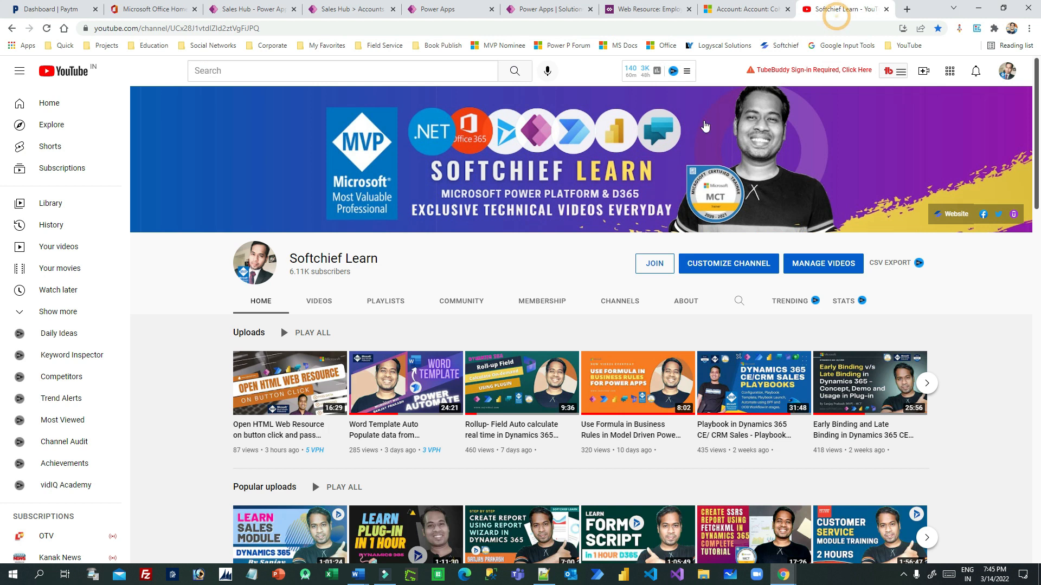
scroll("down", 3)
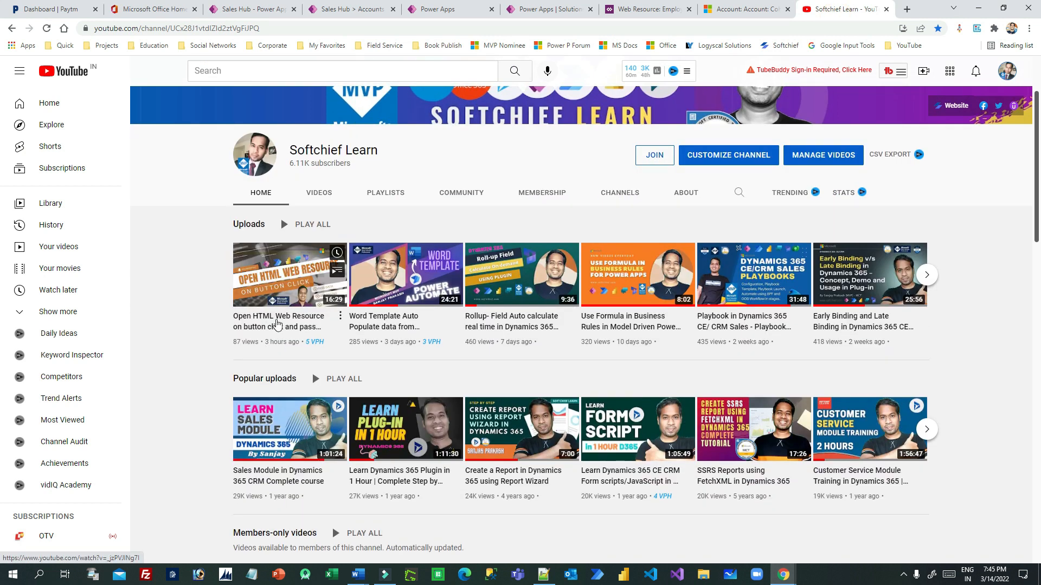
mouse_move(279, 275)
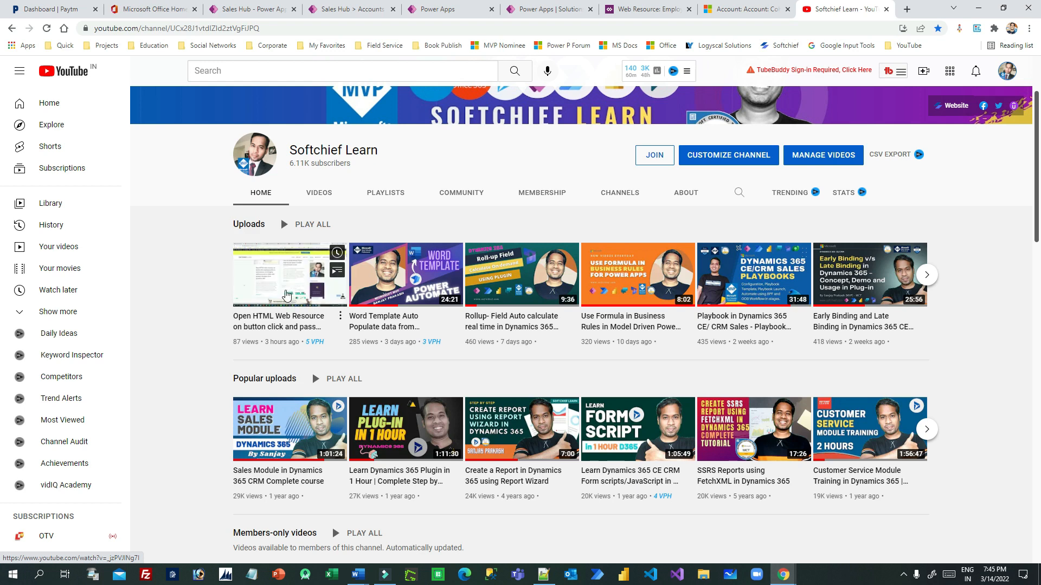
left_click(743, 9)
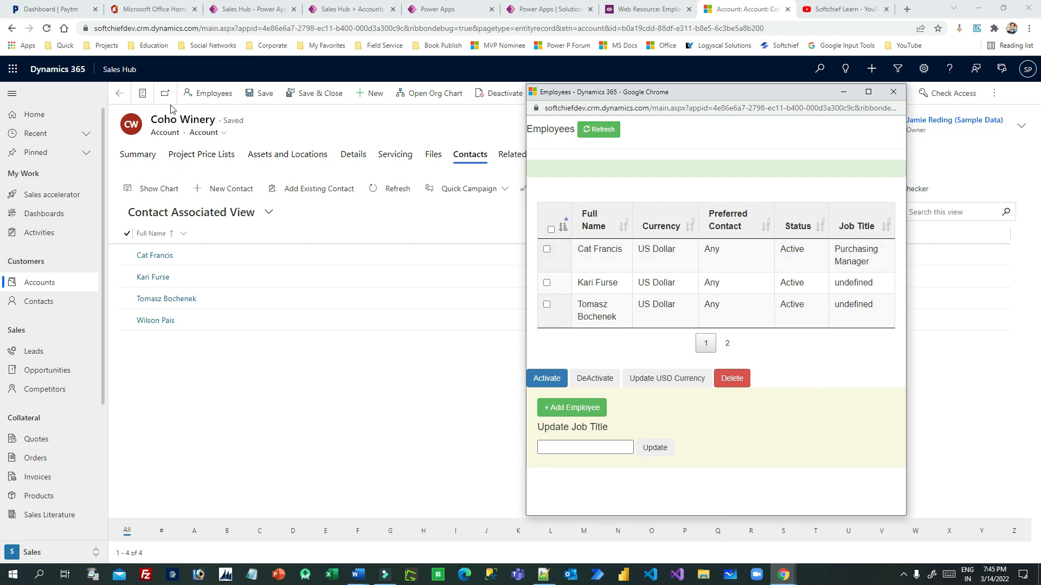
left_click(845, 9)
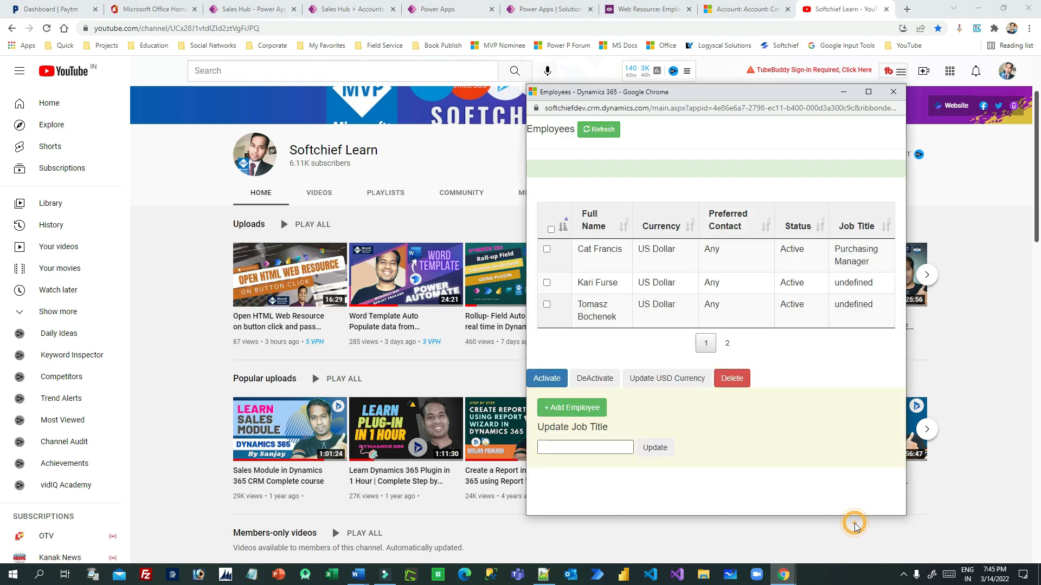
mouse_move(742, 104)
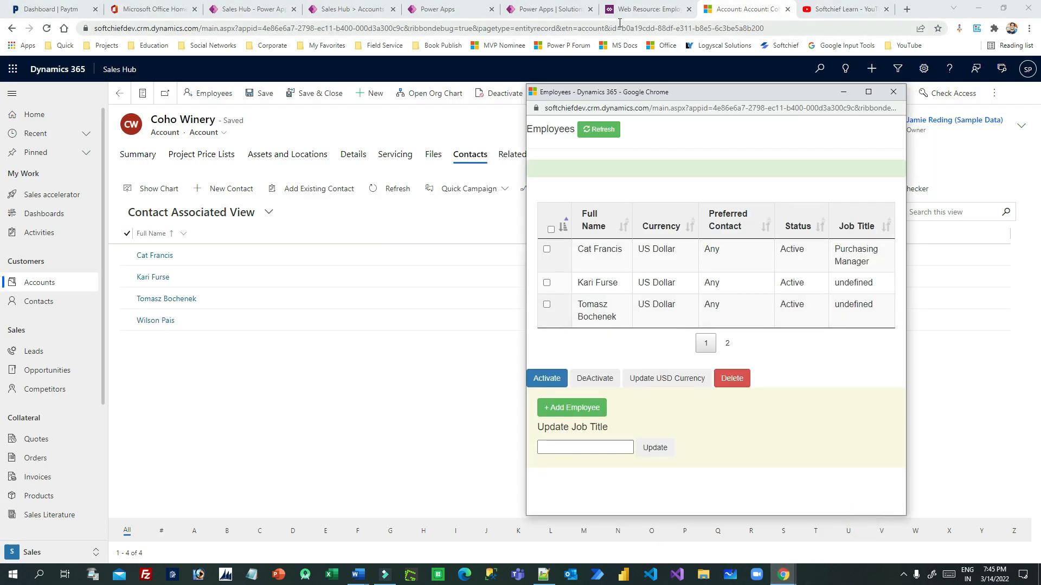
left_click(905, 9)
type("soft")
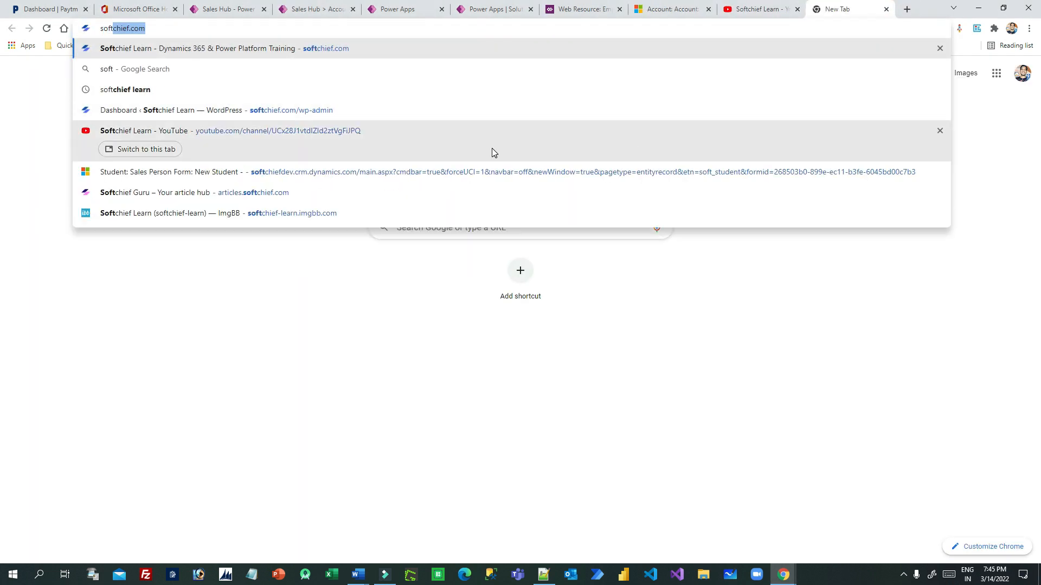
- Go to softchief.com, open the Blogs page, and dismiss the full-page advertisement
key("Return")
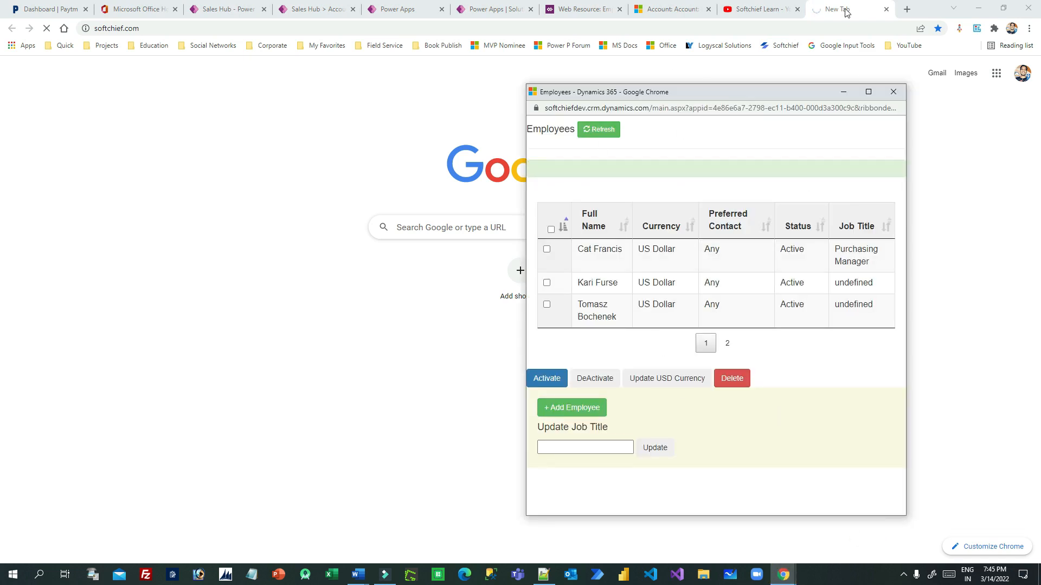
left_click(841, 9)
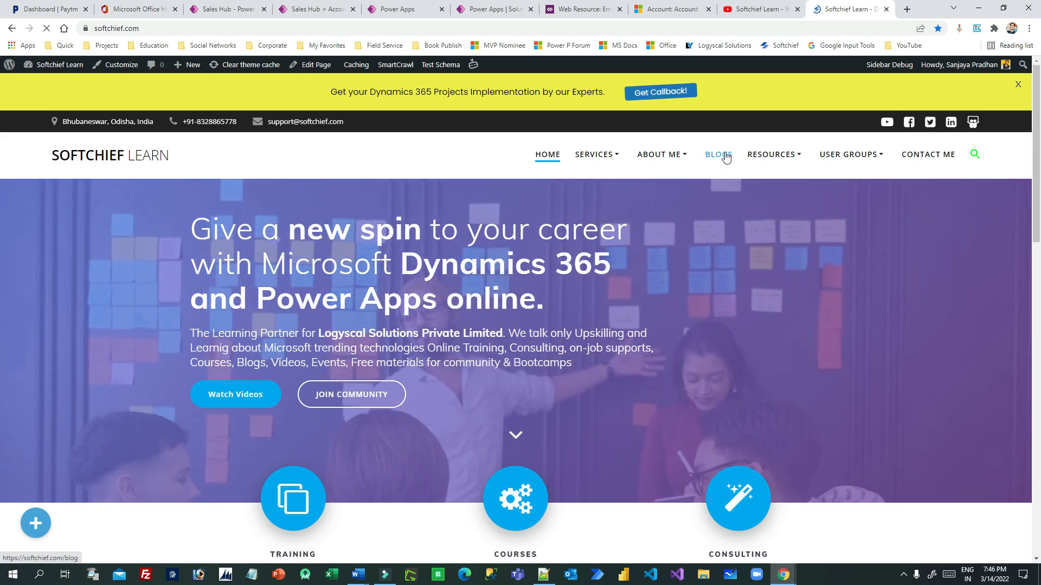
left_click(719, 154)
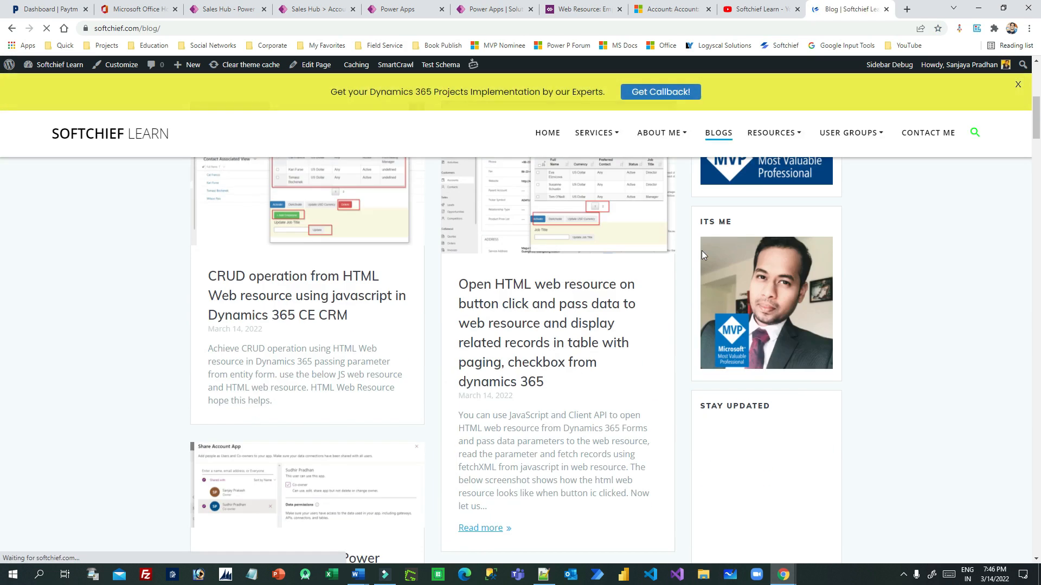
scroll("up", 3)
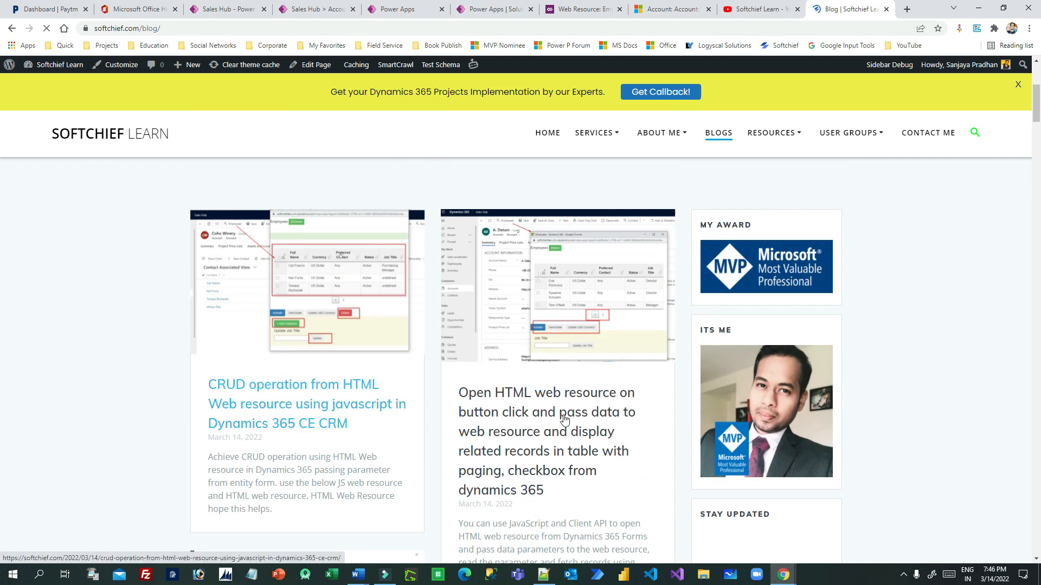
mouse_move(544, 392)
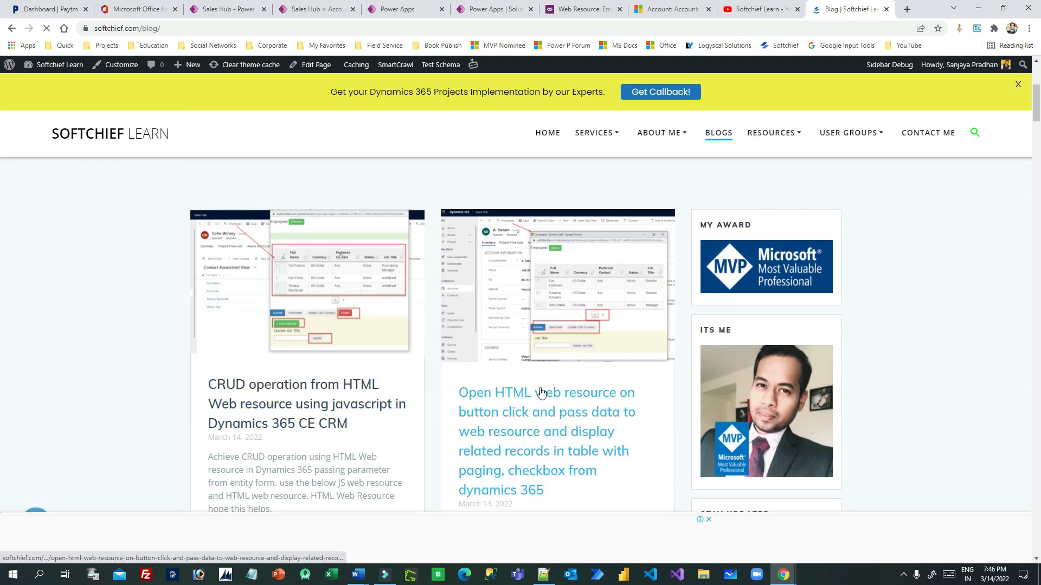
scroll("down", 3)
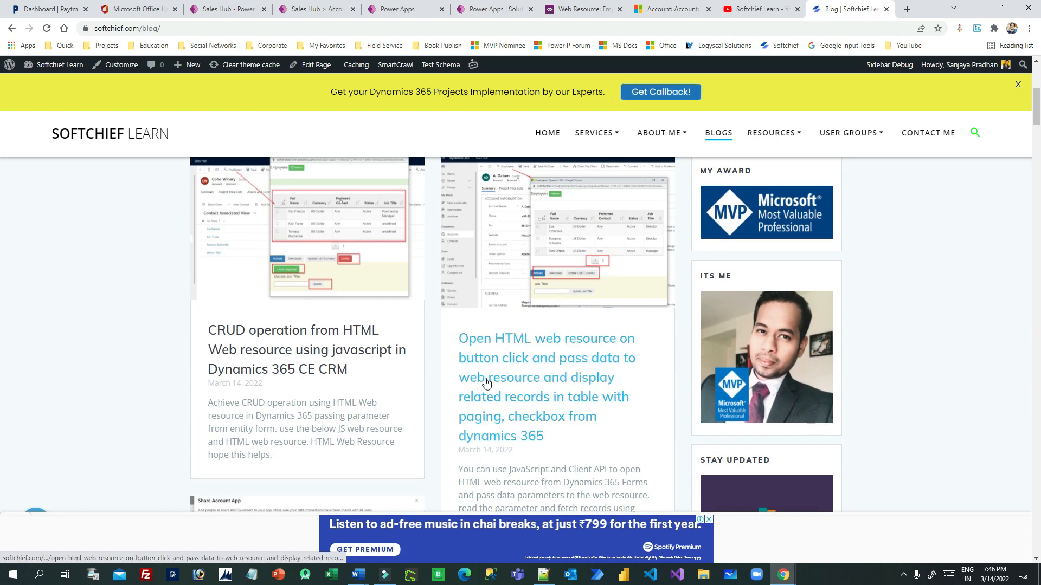
mouse_move(297, 345)
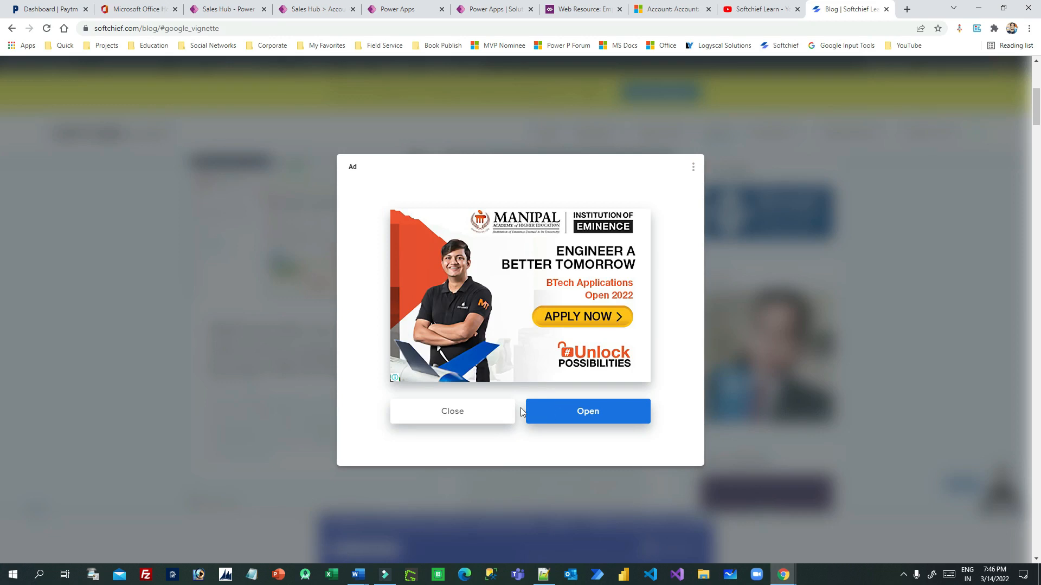
left_click(452, 411)
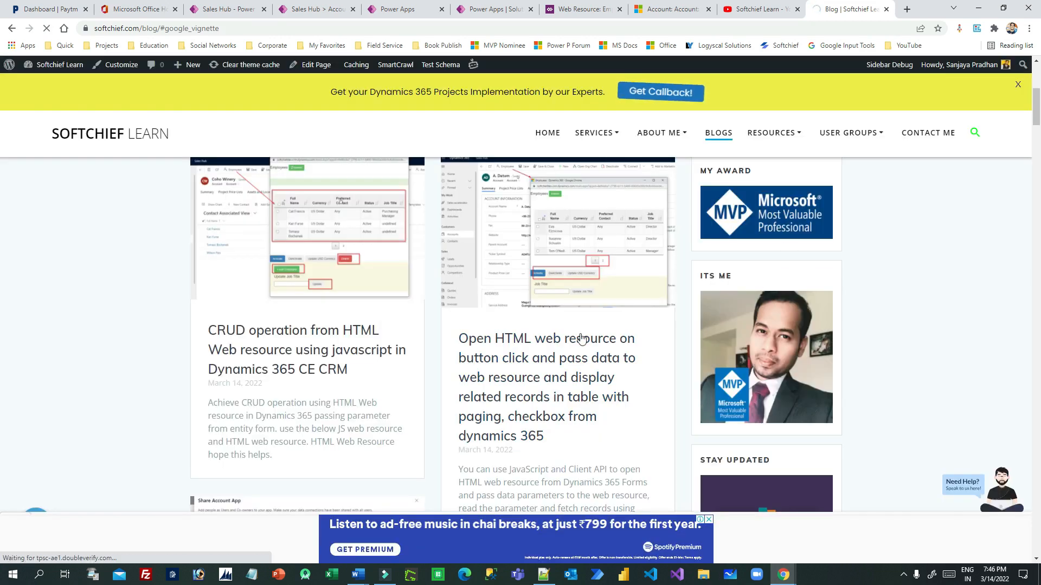
mouse_move(387, 317)
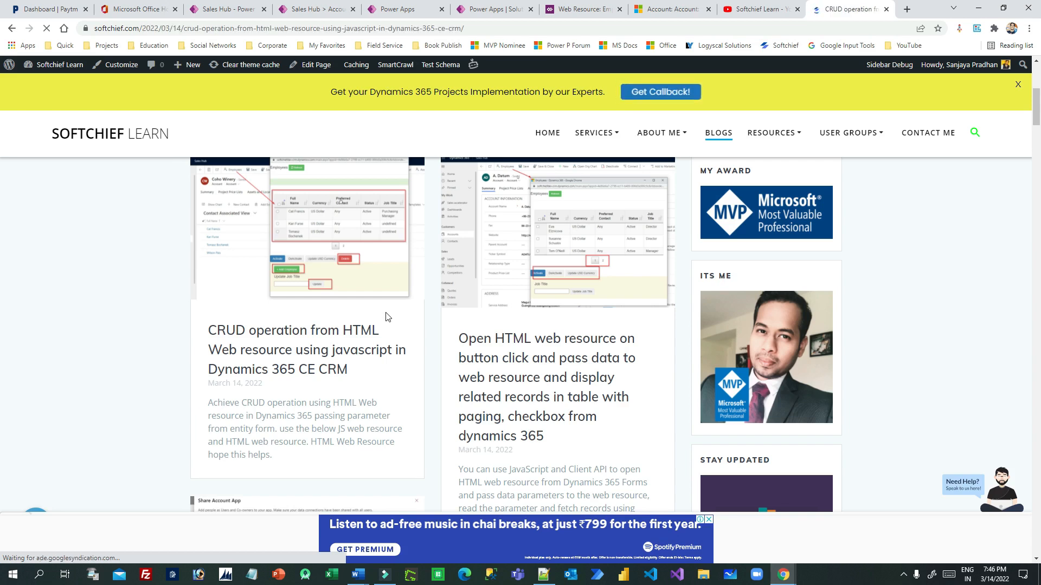
- Scroll through the post's code and view page 2 of the Employees pop-up
scroll("down", 3)
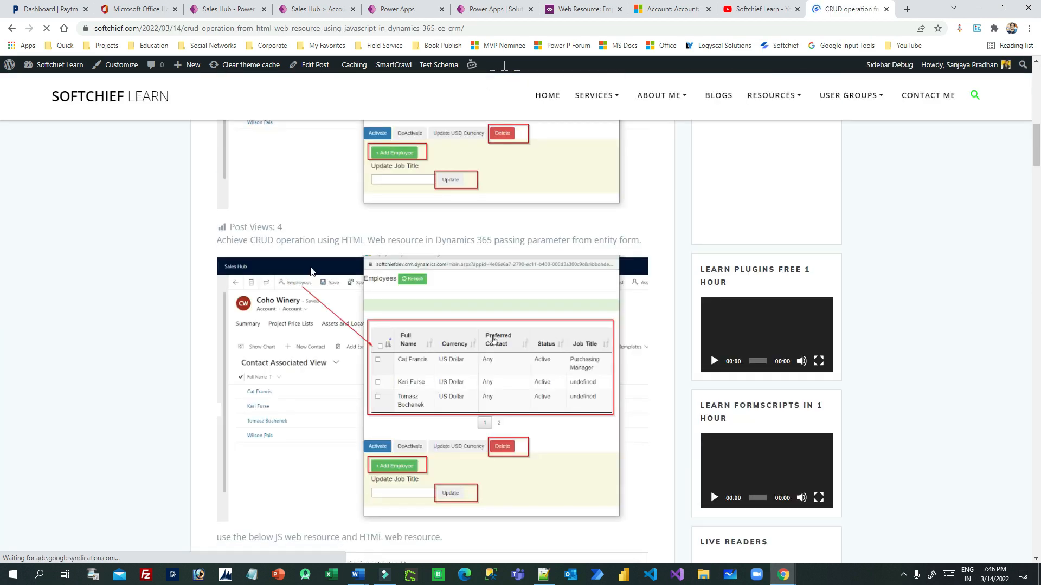
scroll("down", 3)
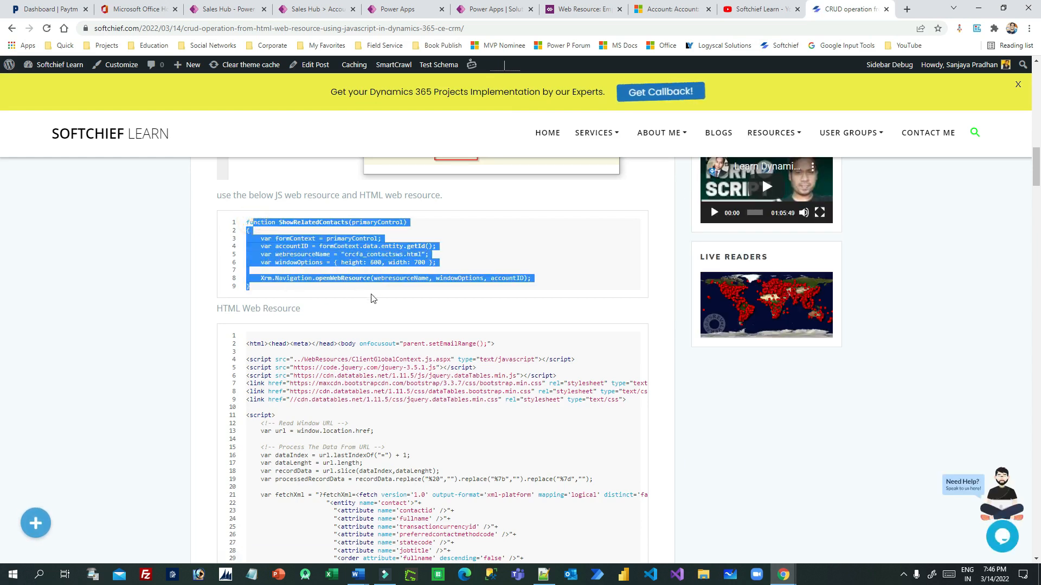
scroll("down", 3)
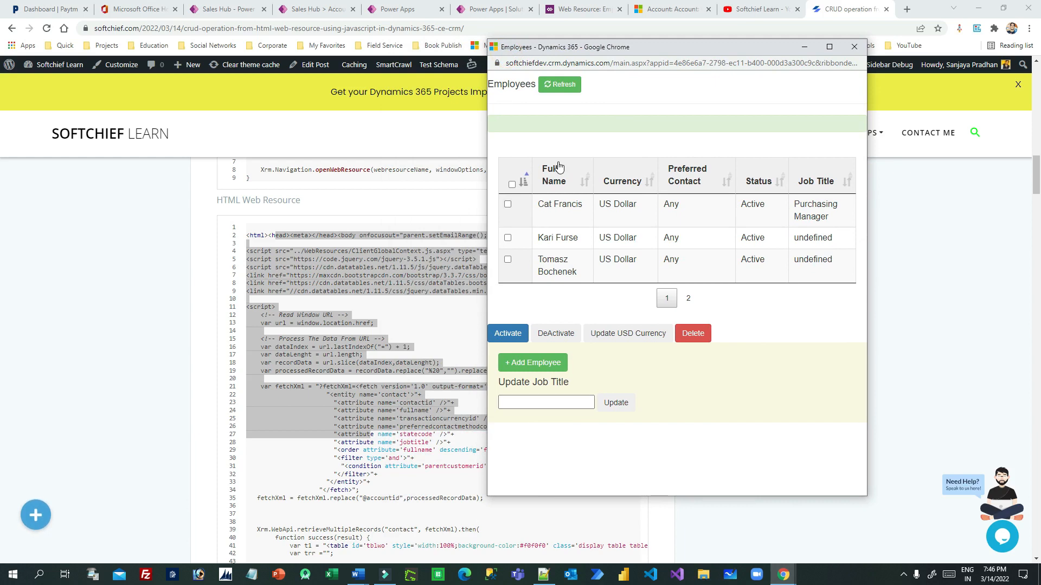
mouse_move(663, 398)
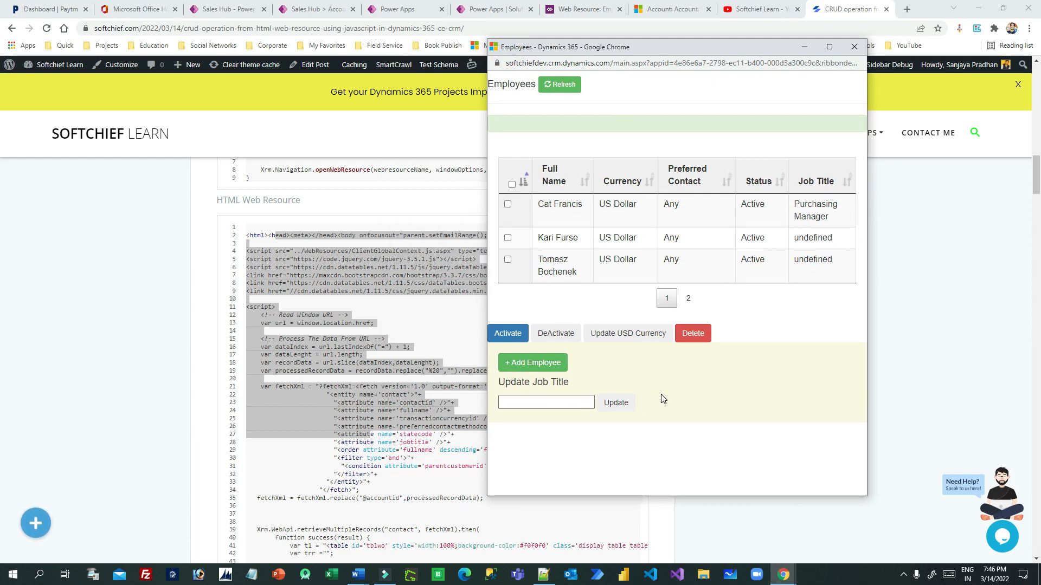
left_click(688, 297)
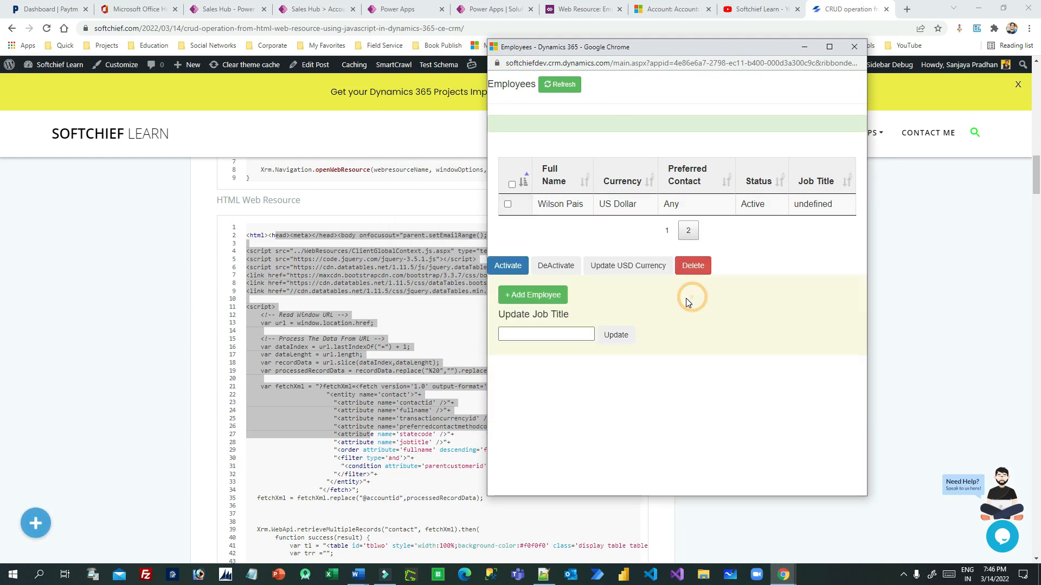
left_click(854, 46)
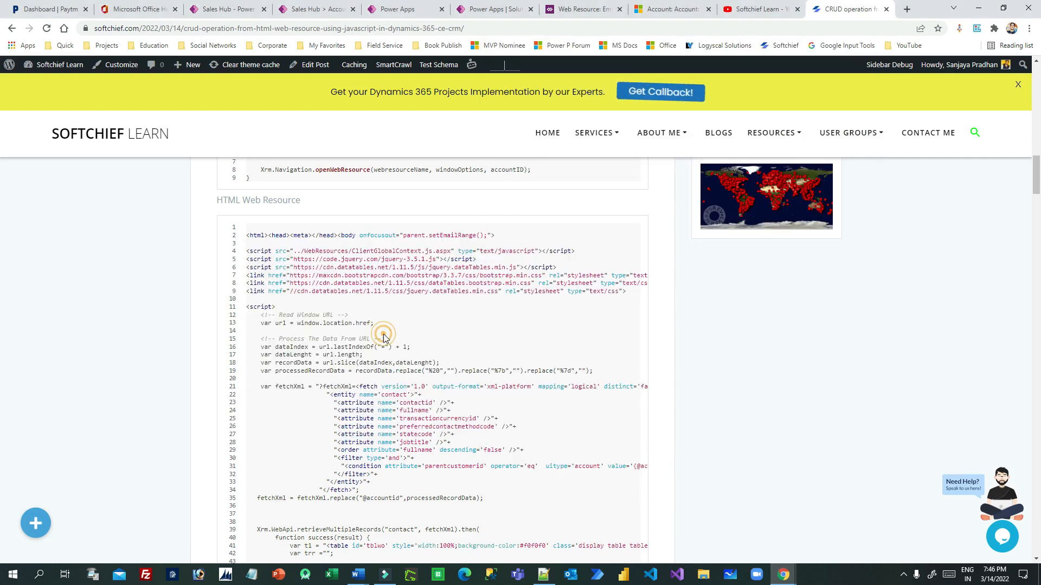
- Keep reading the HTML web resource code, then visit the YouTube tab and return
scroll("down", 3)
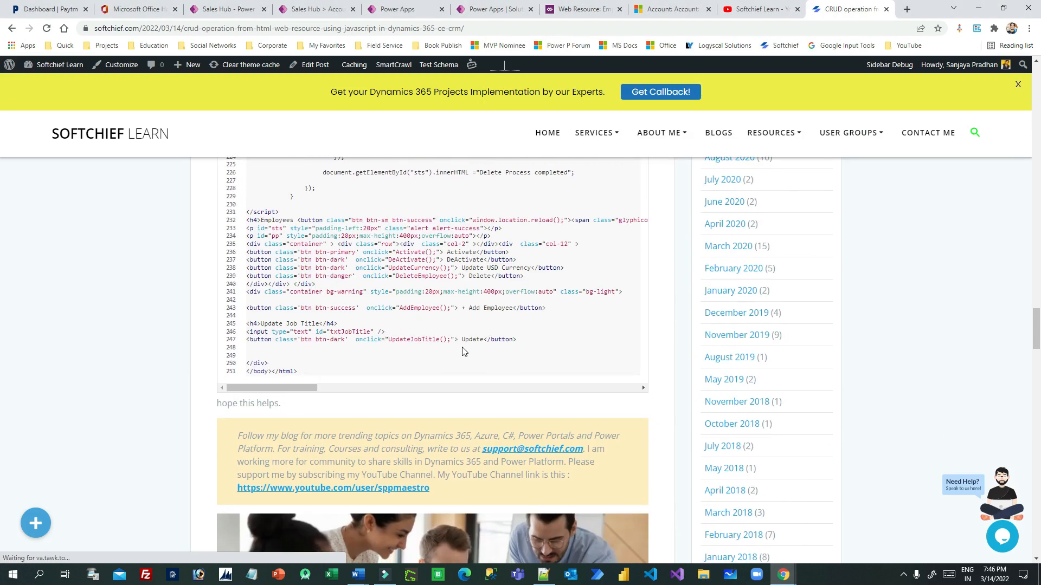
scroll("down", 3)
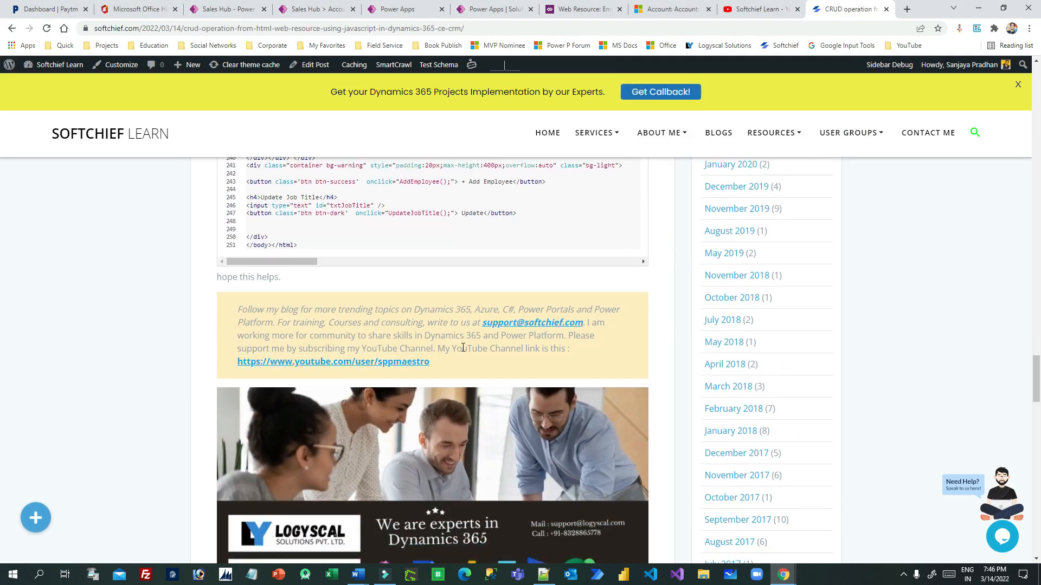
scroll("down", 3)
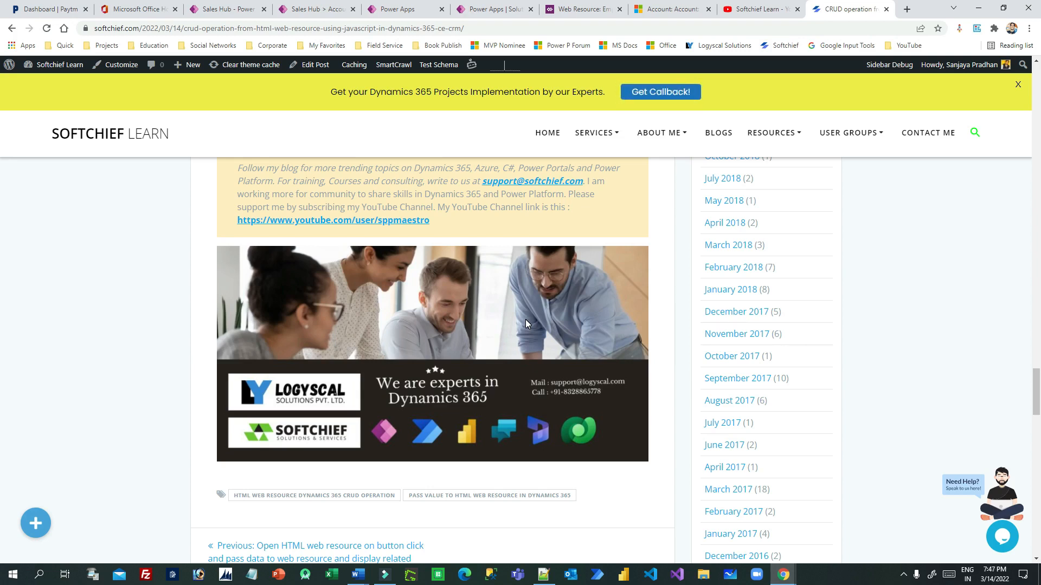
mouse_move(502, 413)
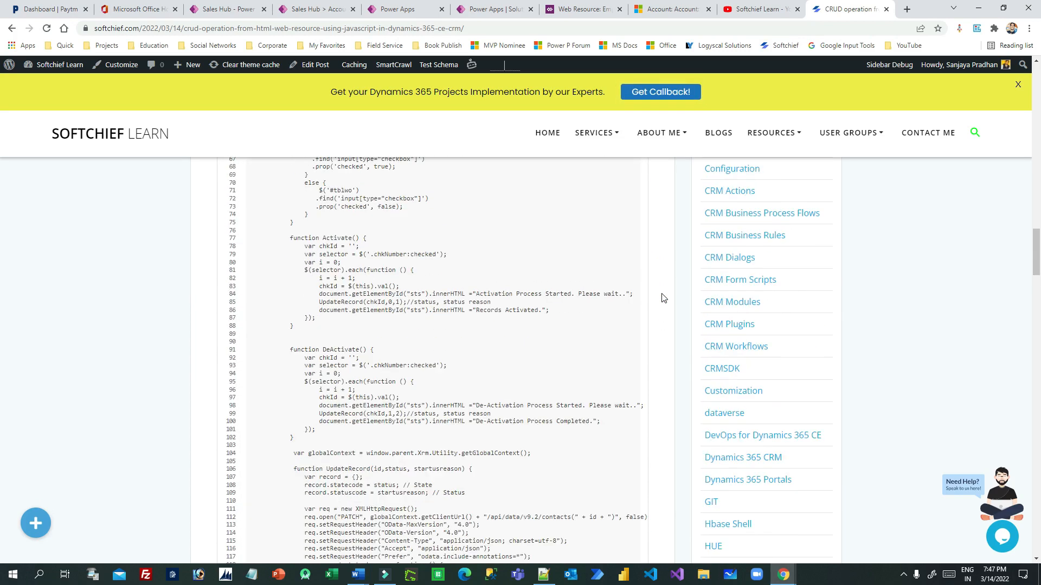
left_click(757, 9)
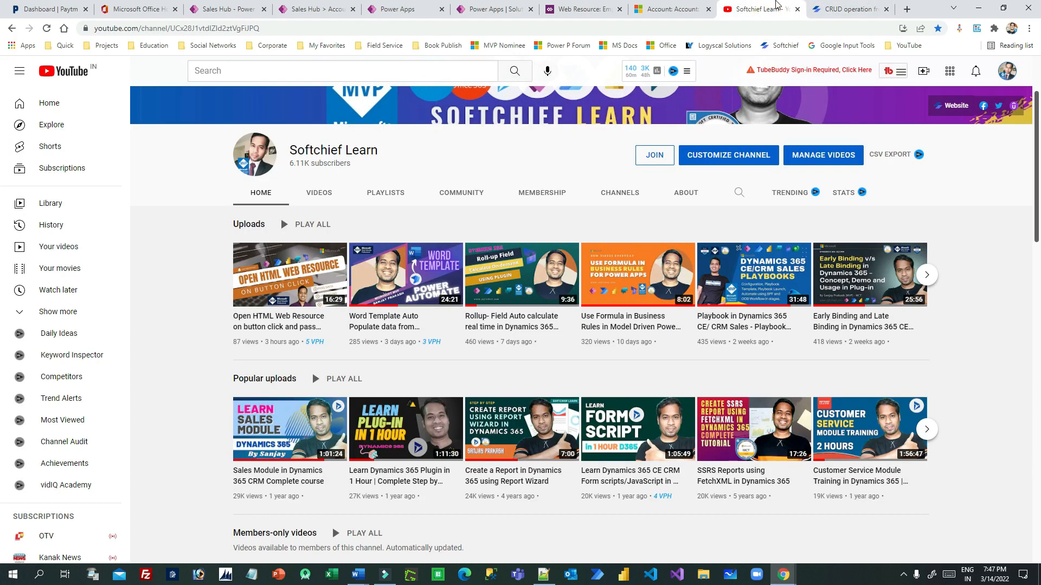
left_click(846, 9)
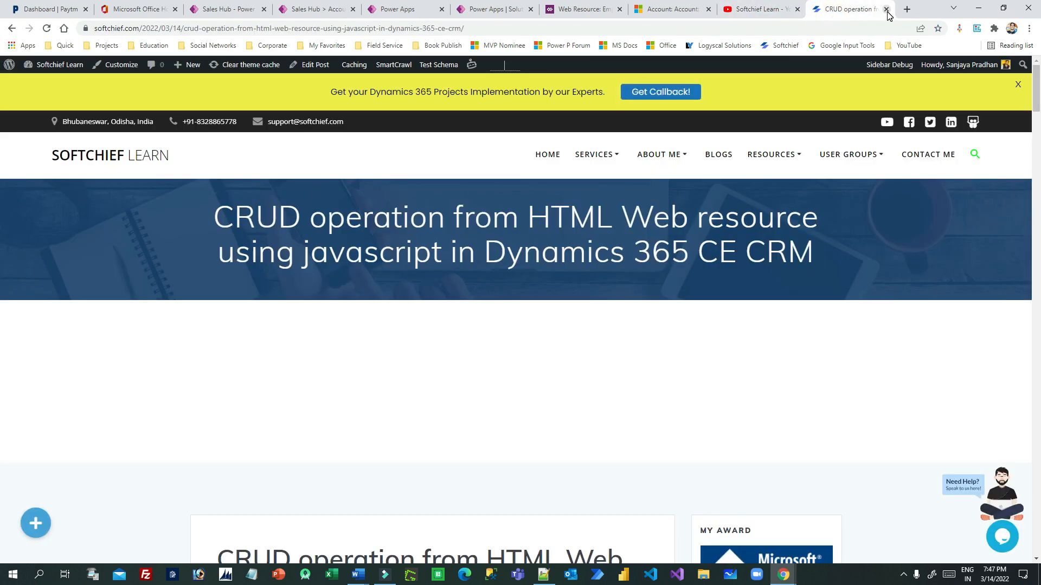